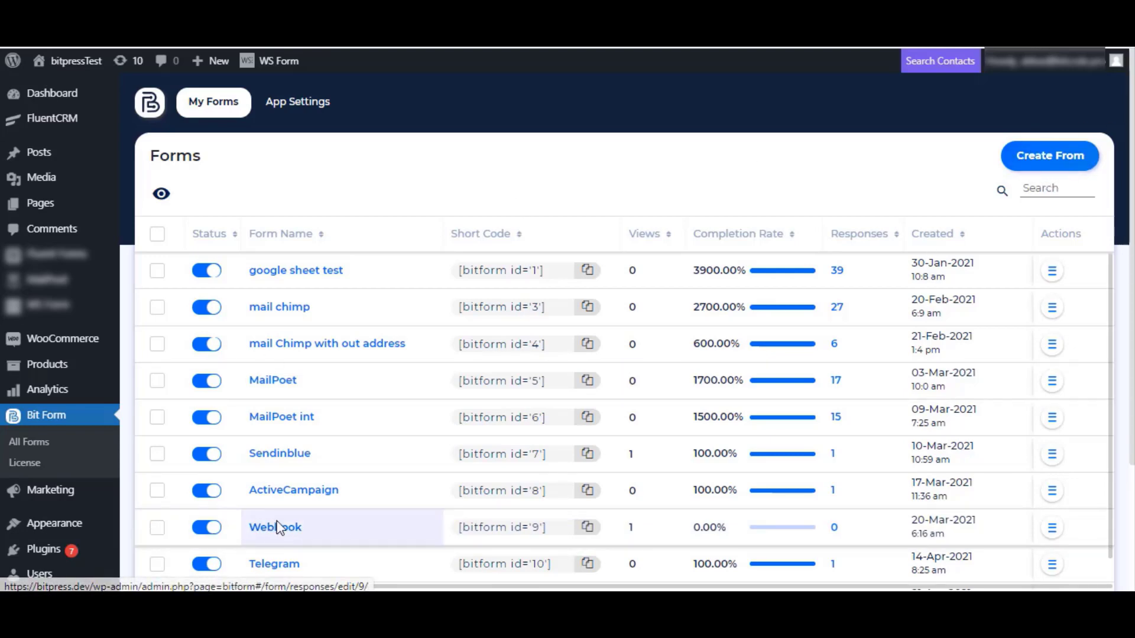
# Step: Open the Webhook form from All Forms and view its Name and Messages fields in the builder
pyautogui.click(274, 527)
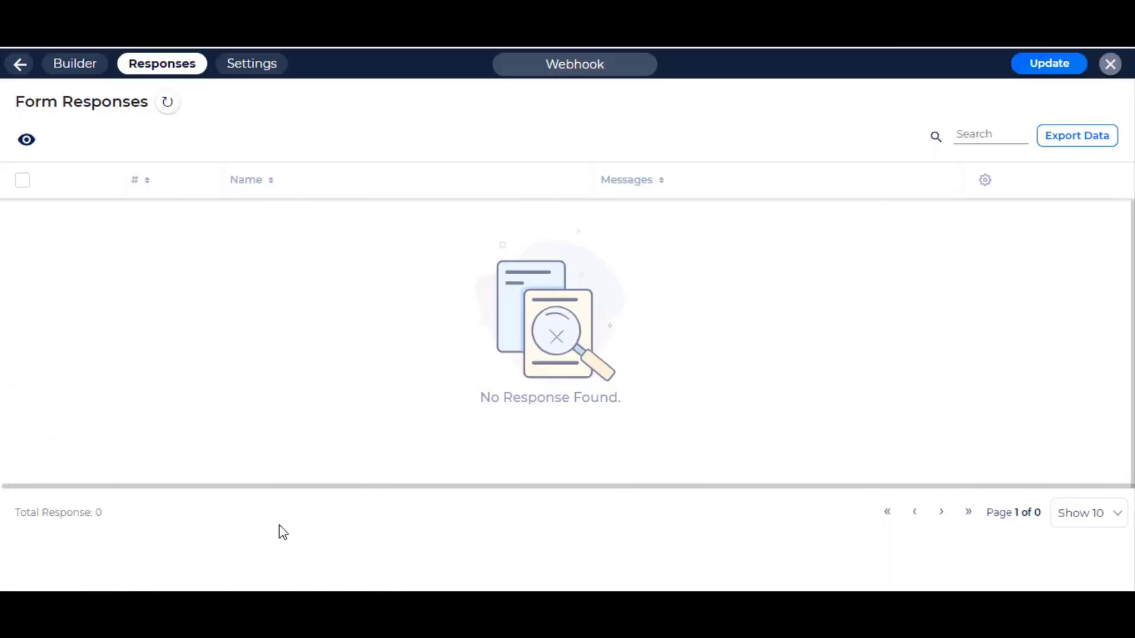
pyautogui.click(76, 64)
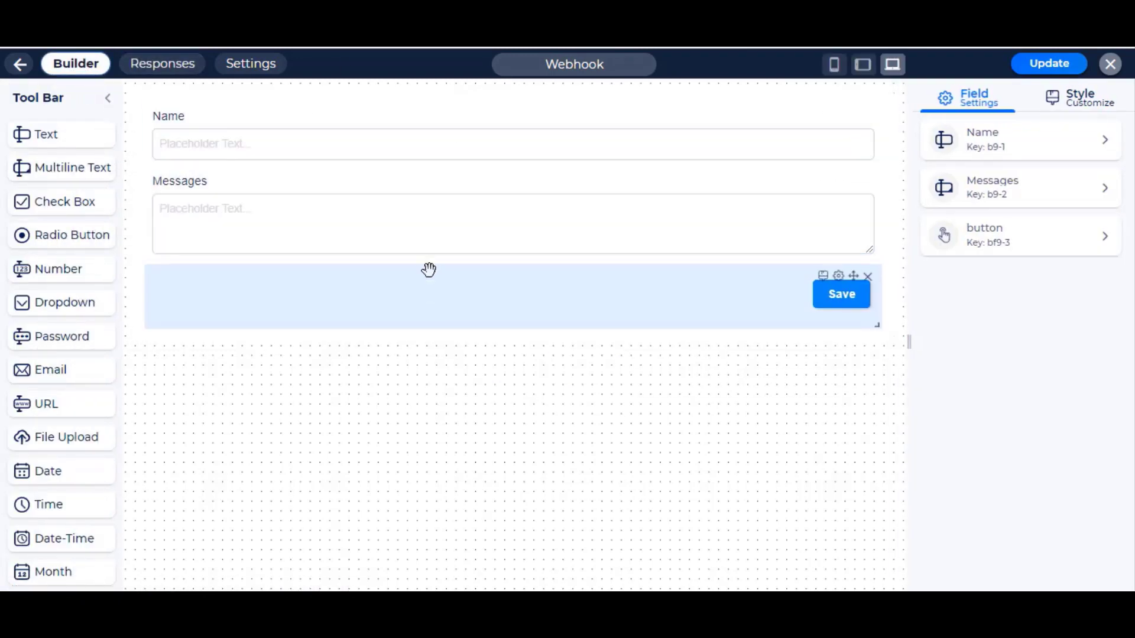
pyautogui.moveTo(437, 320)
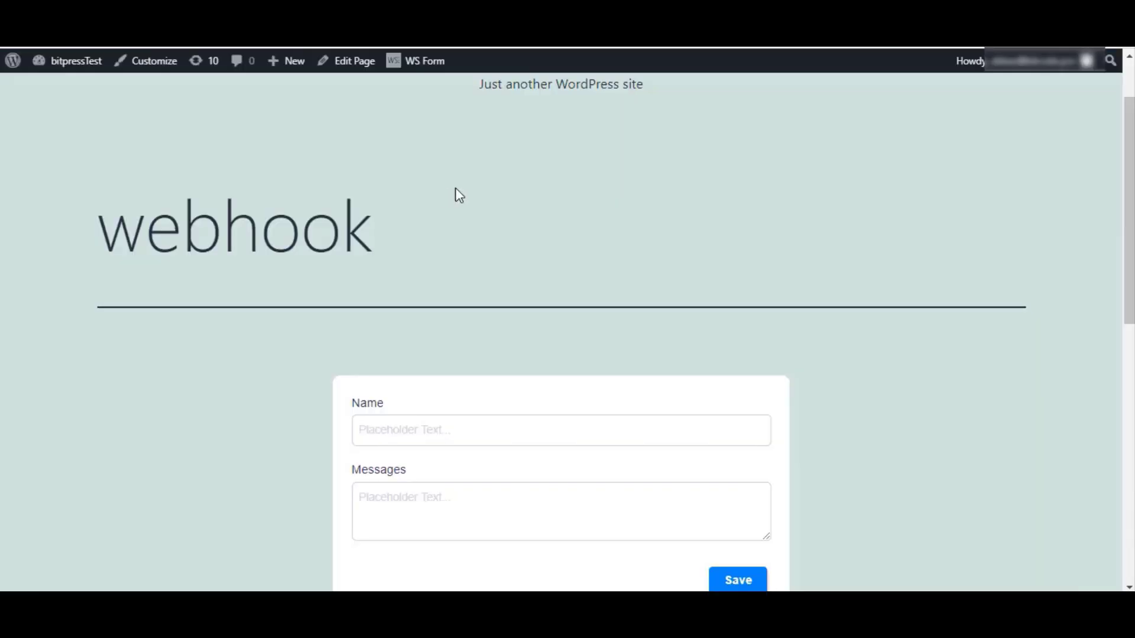
pyautogui.scroll(-3)
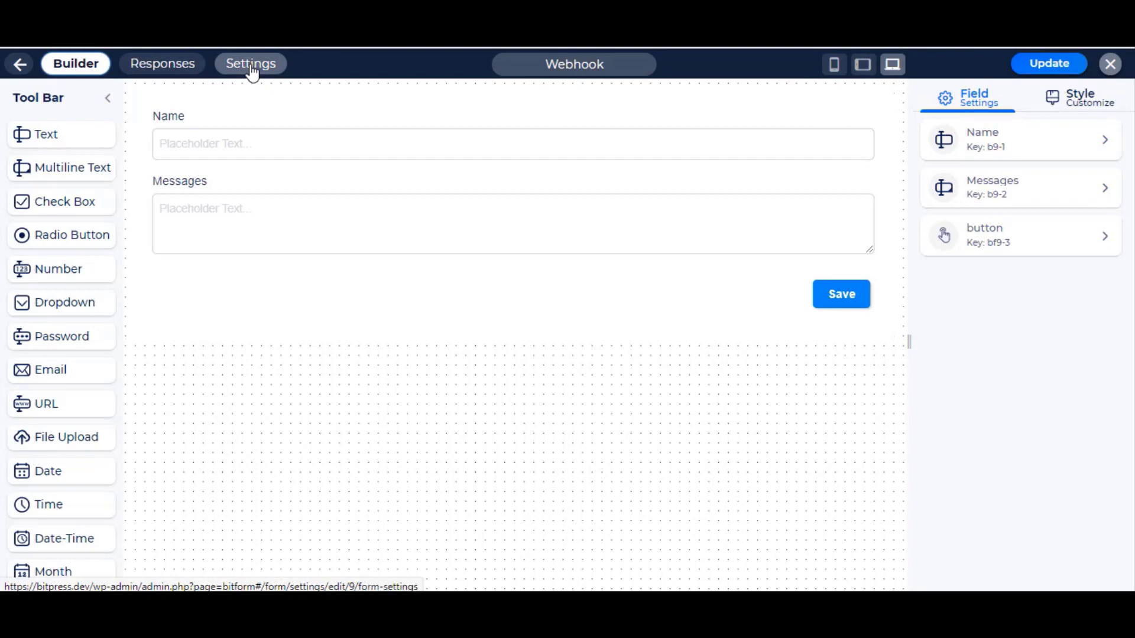
# Step: From the form's Settings > Integrations, add a new integration and choose Integromat
pyautogui.click(250, 64)
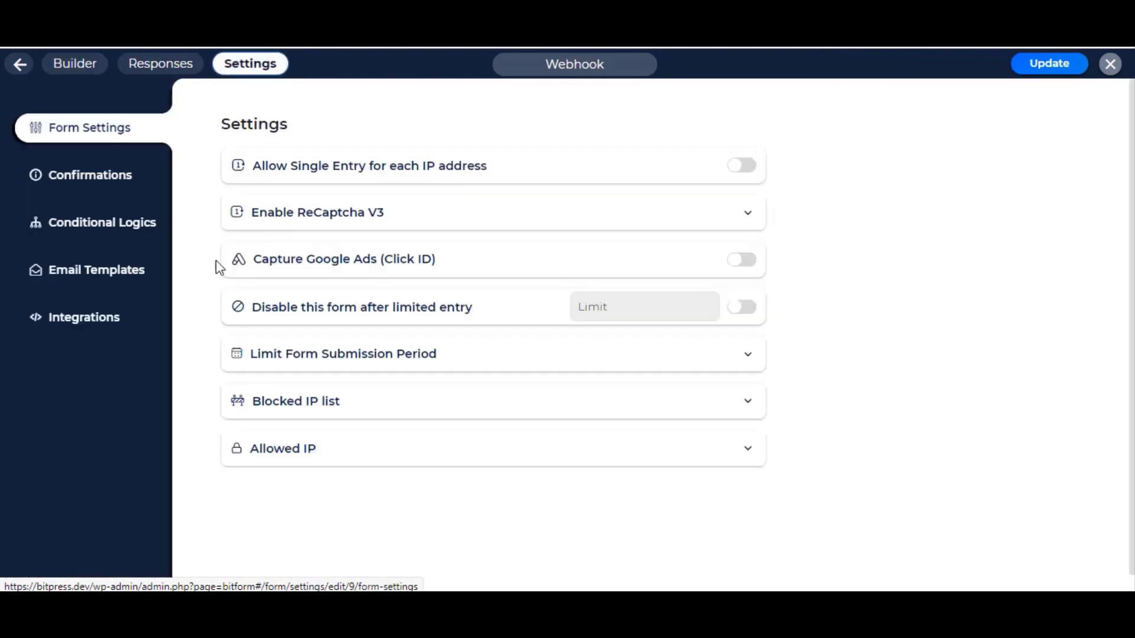
pyautogui.click(83, 317)
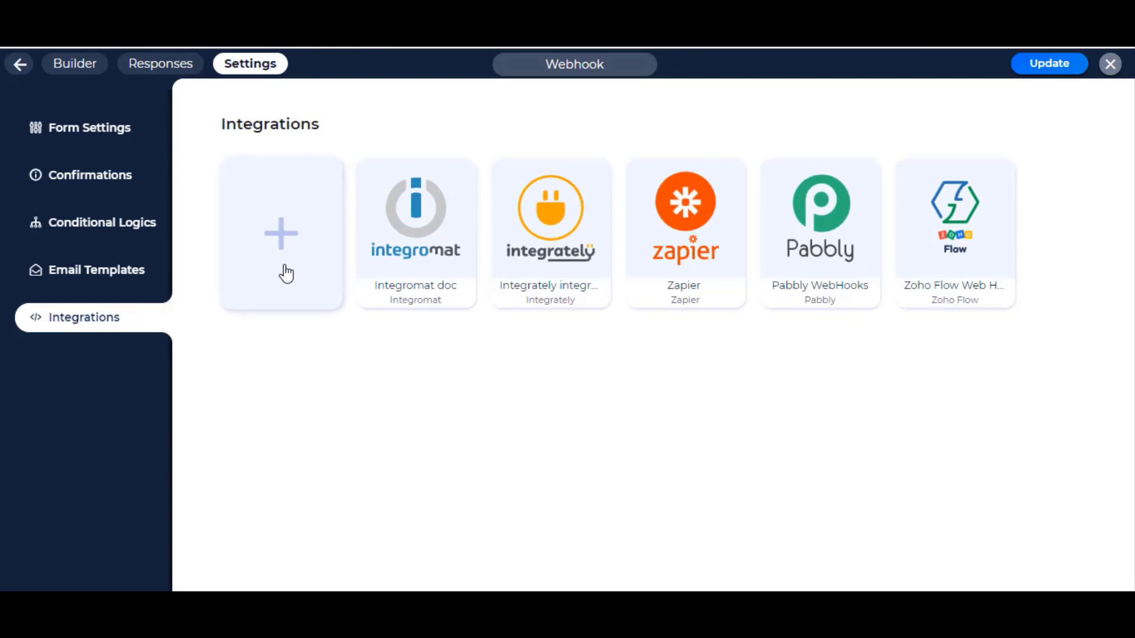
pyautogui.click(280, 233)
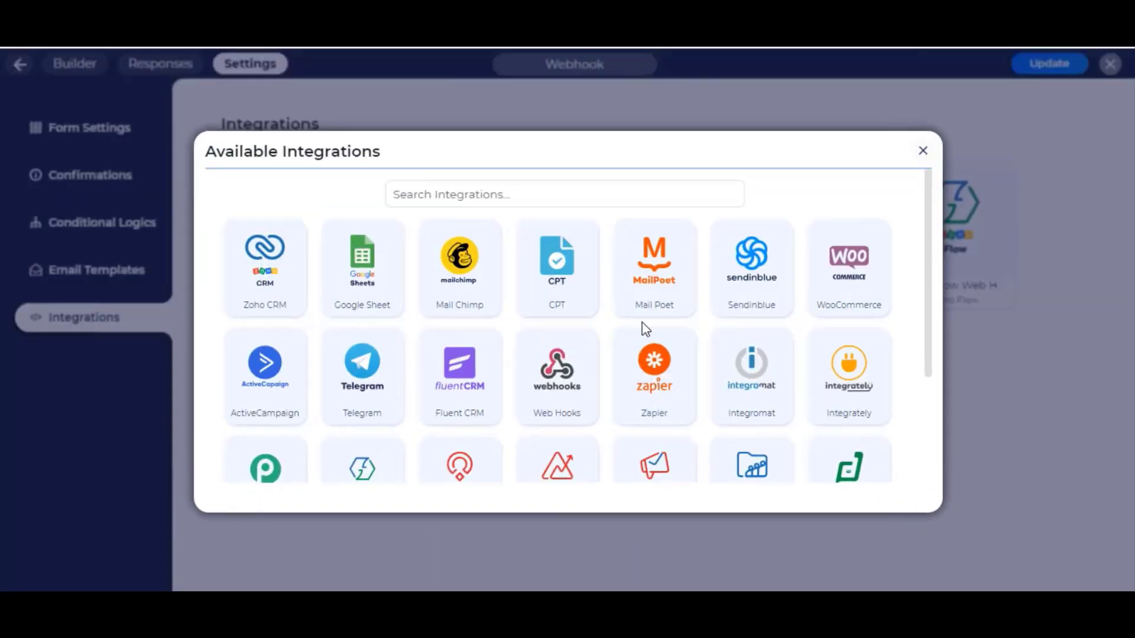
pyautogui.click(751, 372)
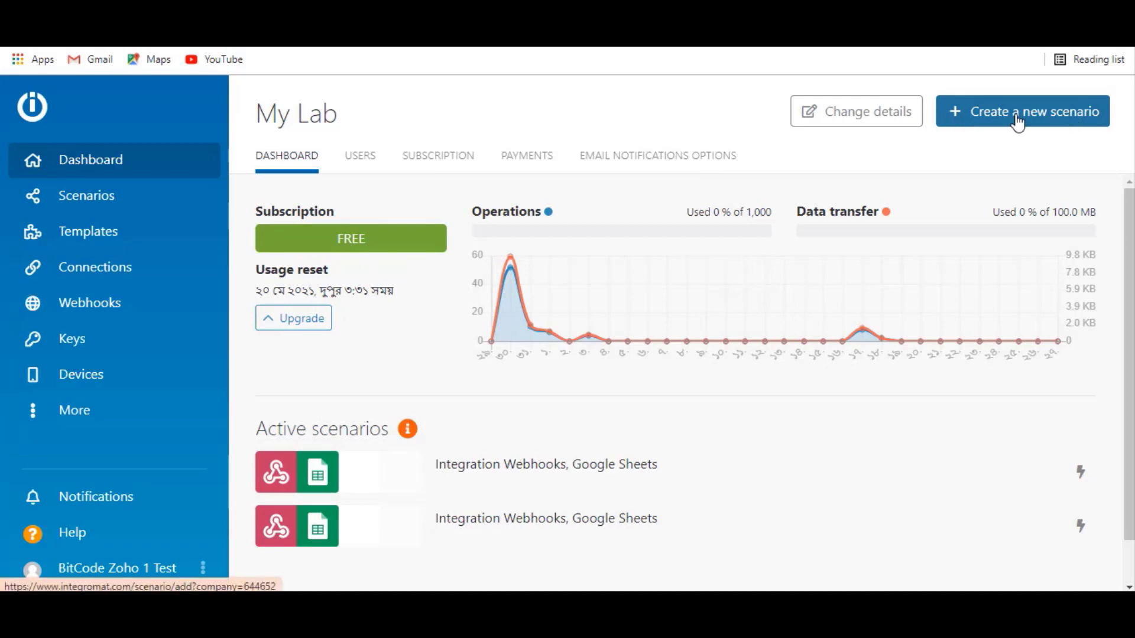
# Step: Create a new Integromat scenario using the Webhooks service and continue to the editor
pyautogui.click(1021, 112)
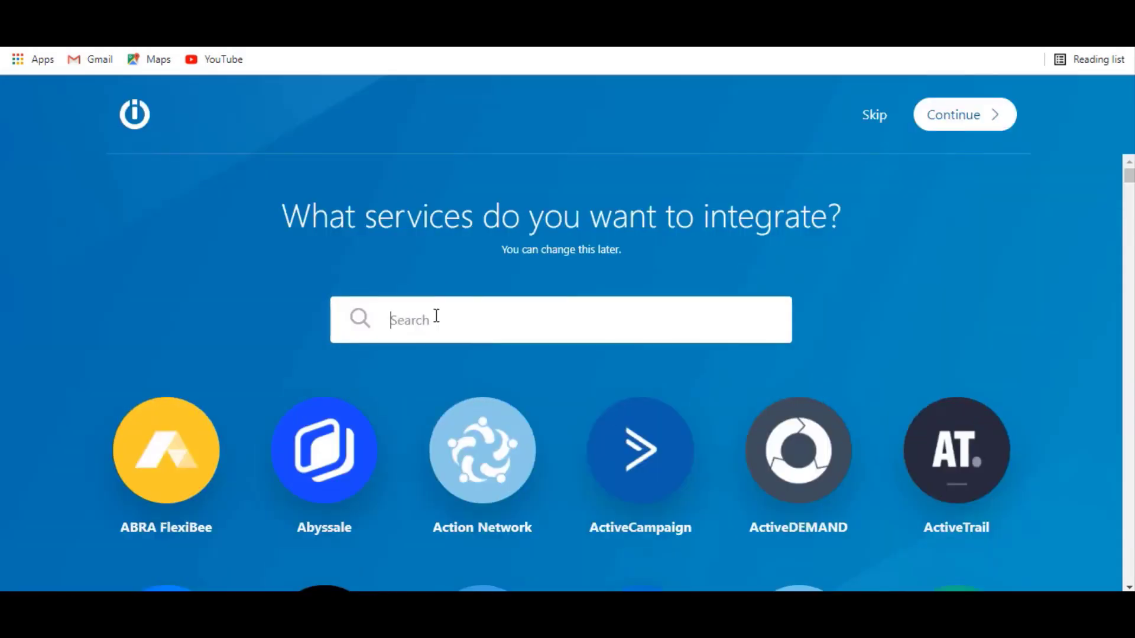
pyautogui.write('webho')
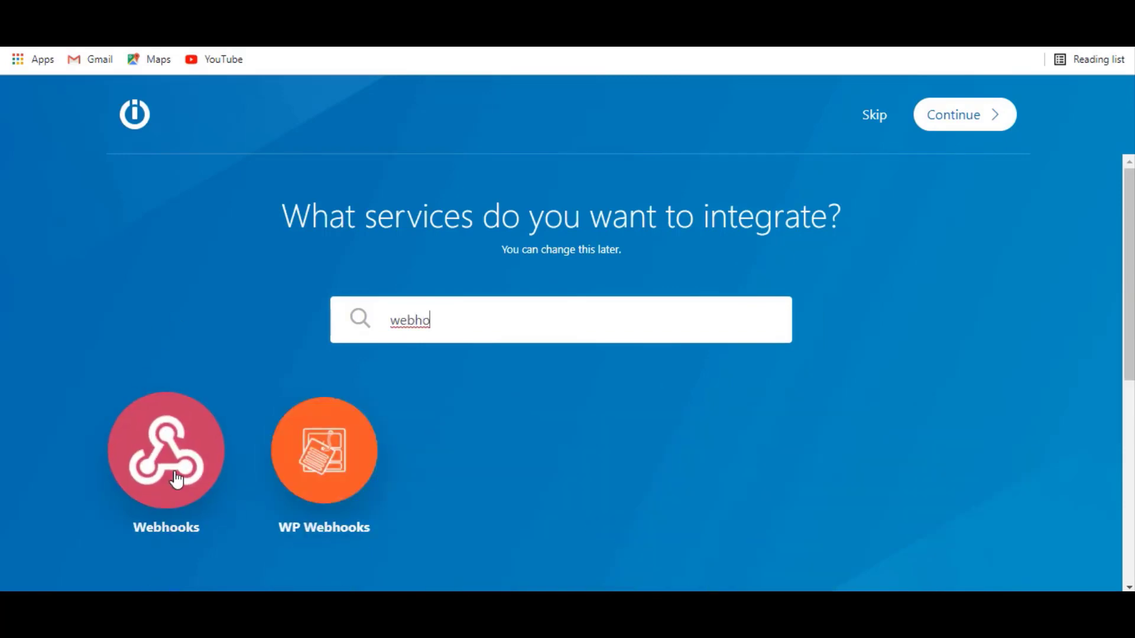
pyautogui.click(166, 450)
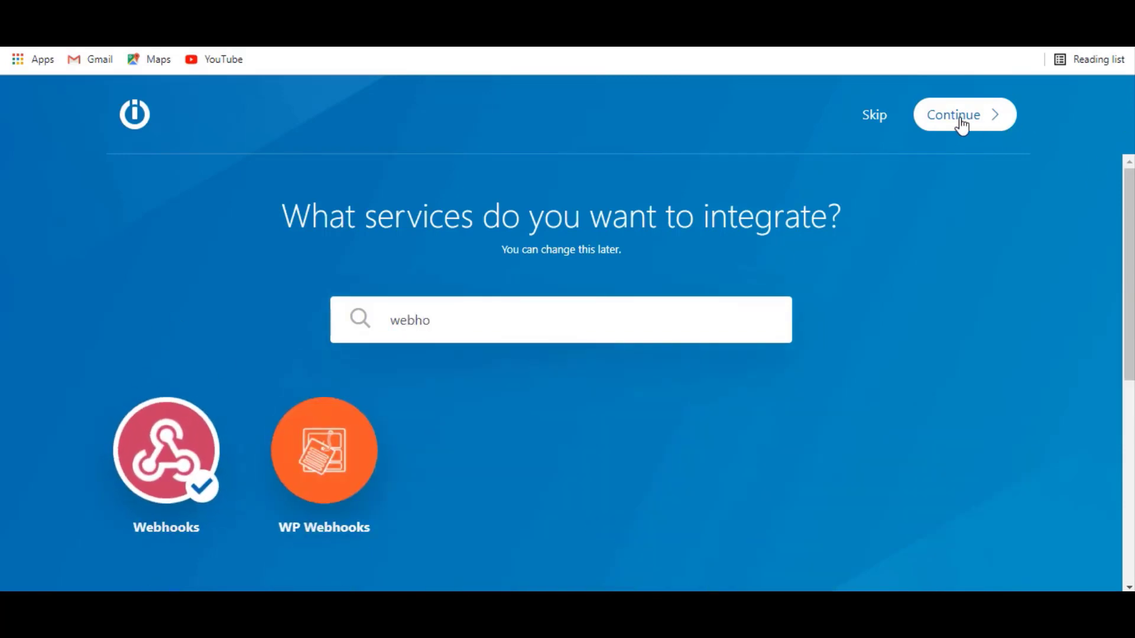
pyautogui.click(963, 115)
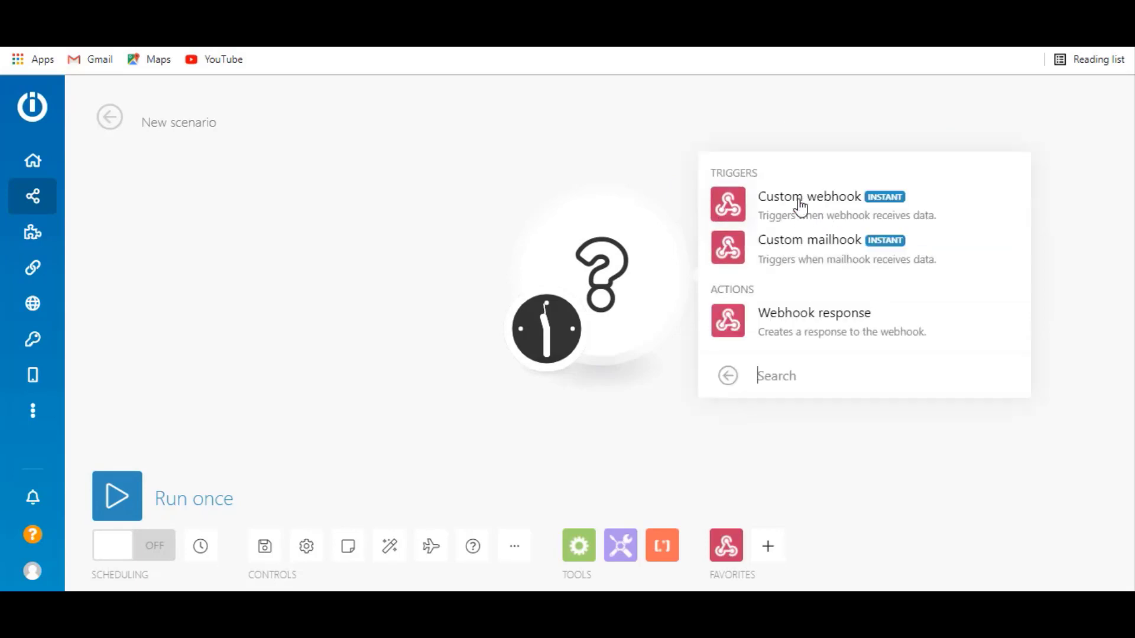
# Step: Add a Custom webhook trigger and rename the new hook to 'int webhook'
pyautogui.click(808, 196)
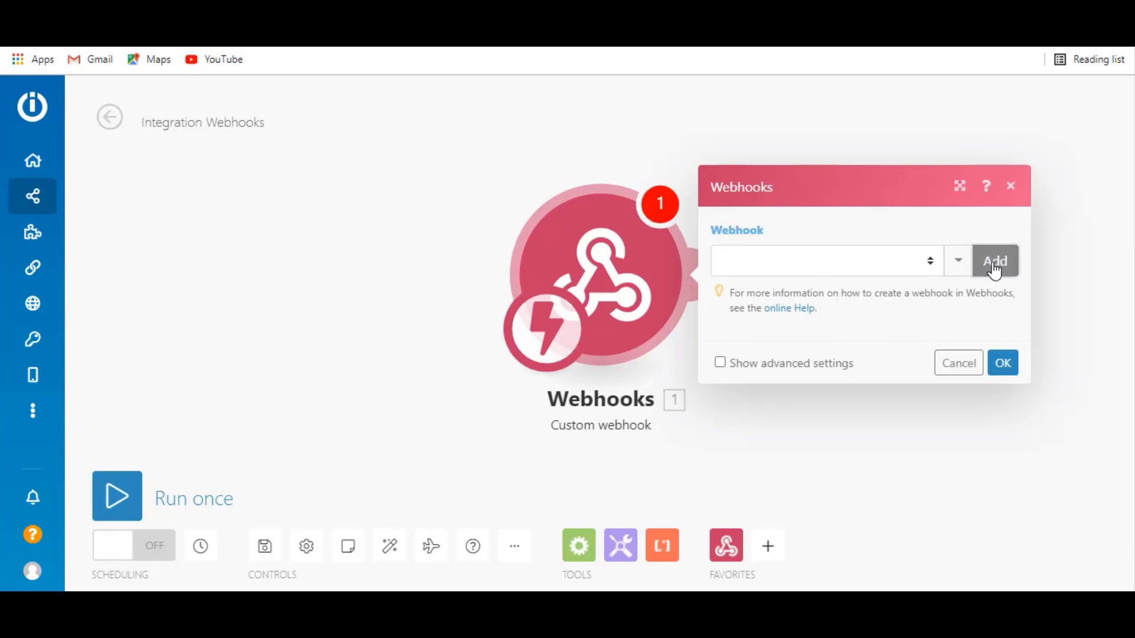
pyautogui.click(994, 261)
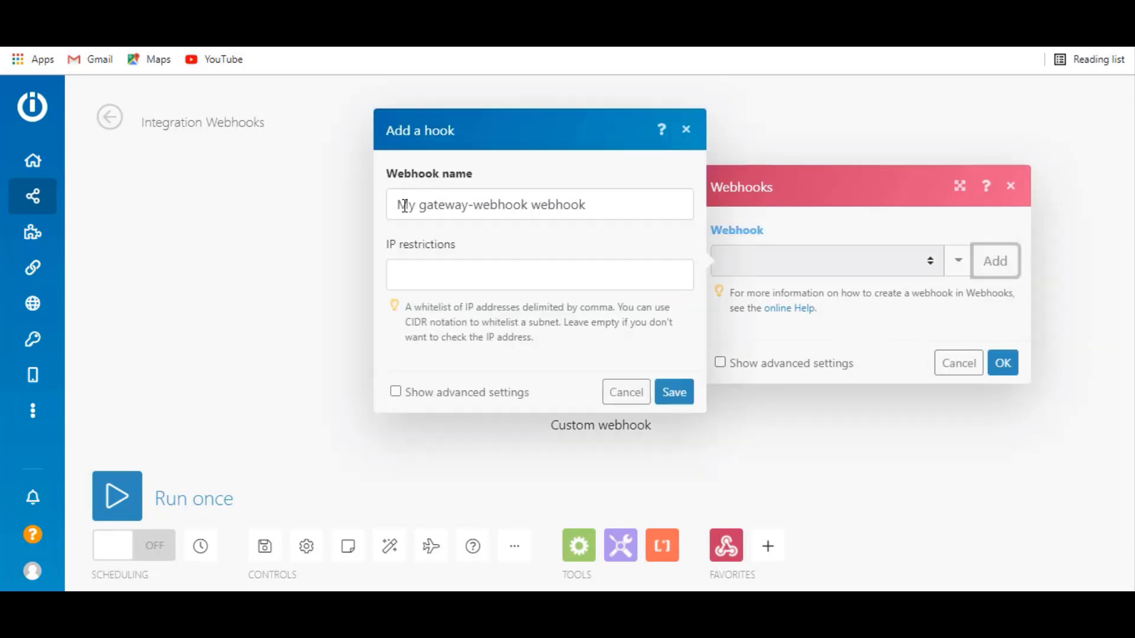
pyautogui.click(539, 204)
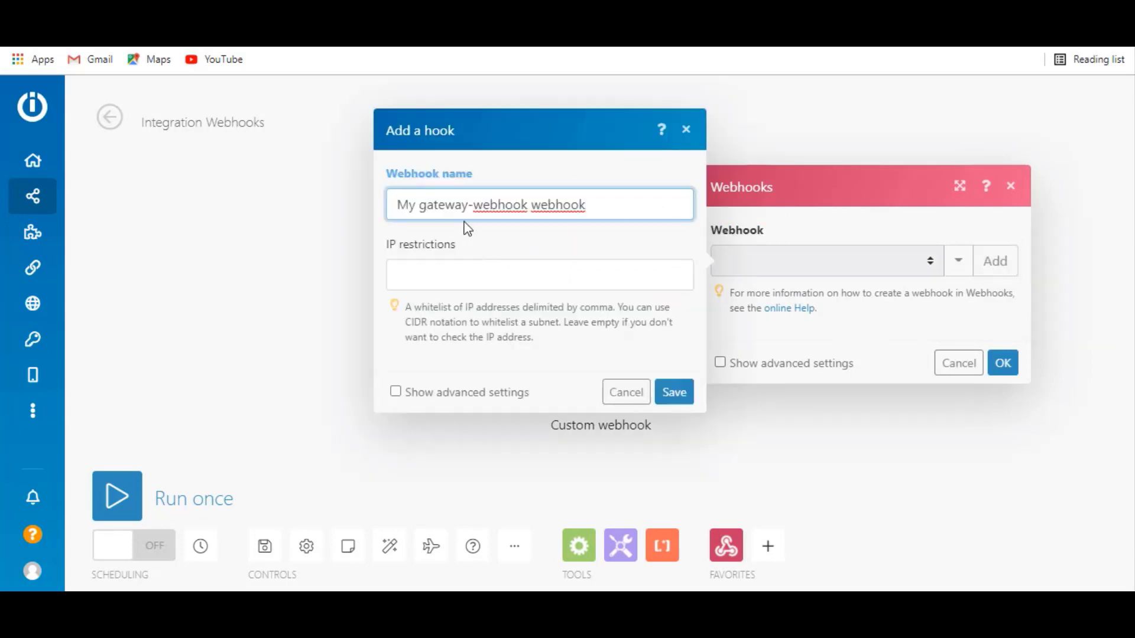
pyautogui.doubleClick(458, 204)
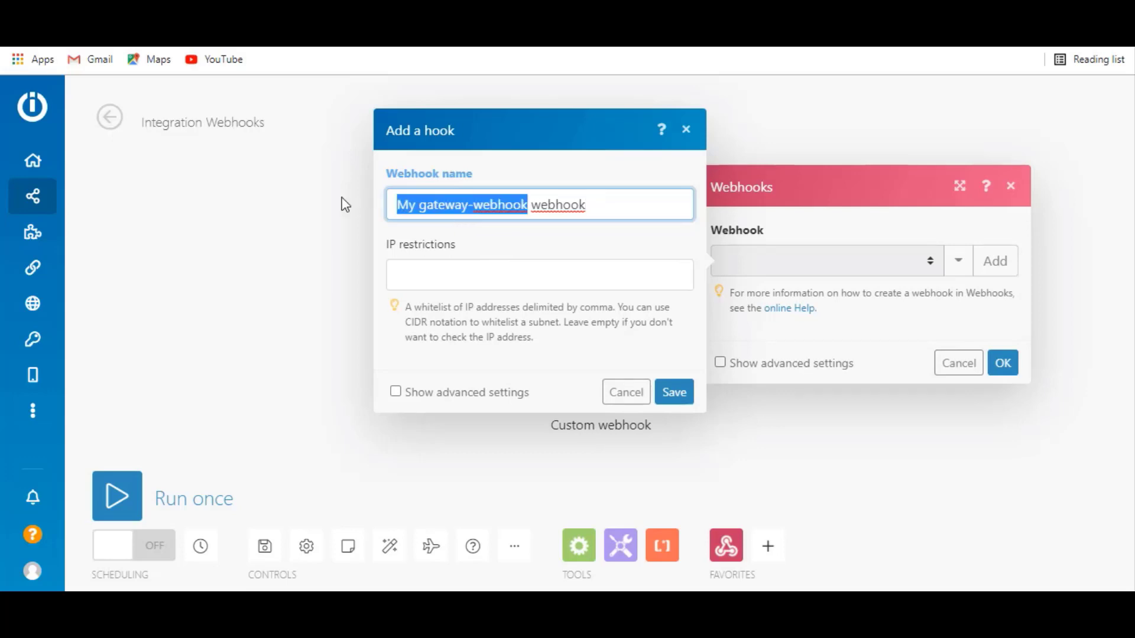
pyautogui.write('ing')
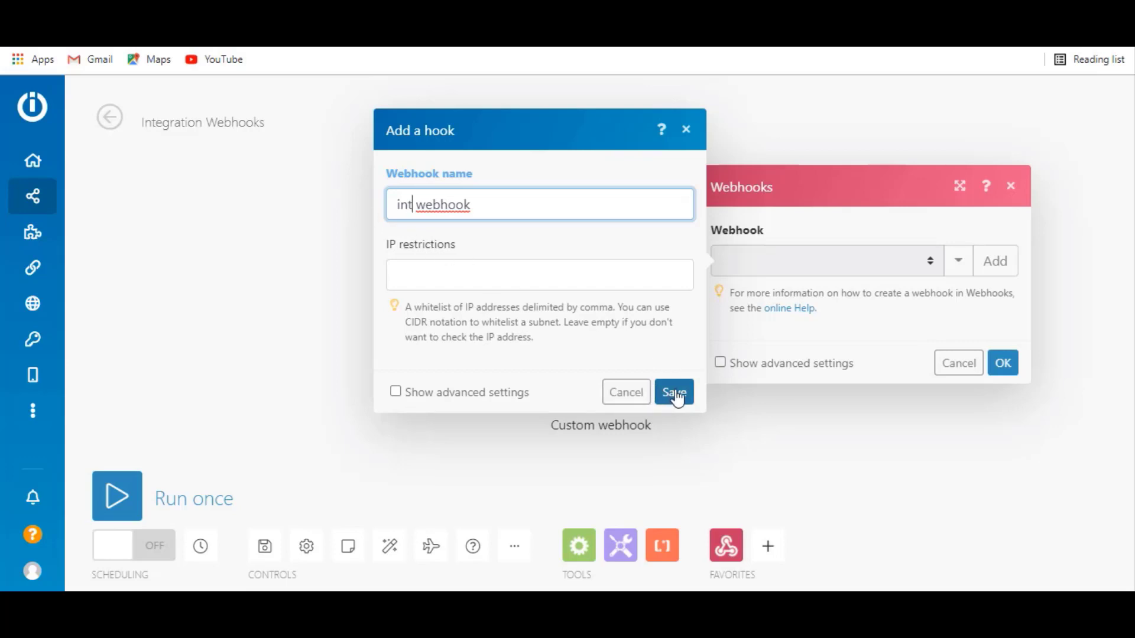
# Step: Save the int webhook and copy its hook address to the clipboard
pyautogui.click(673, 391)
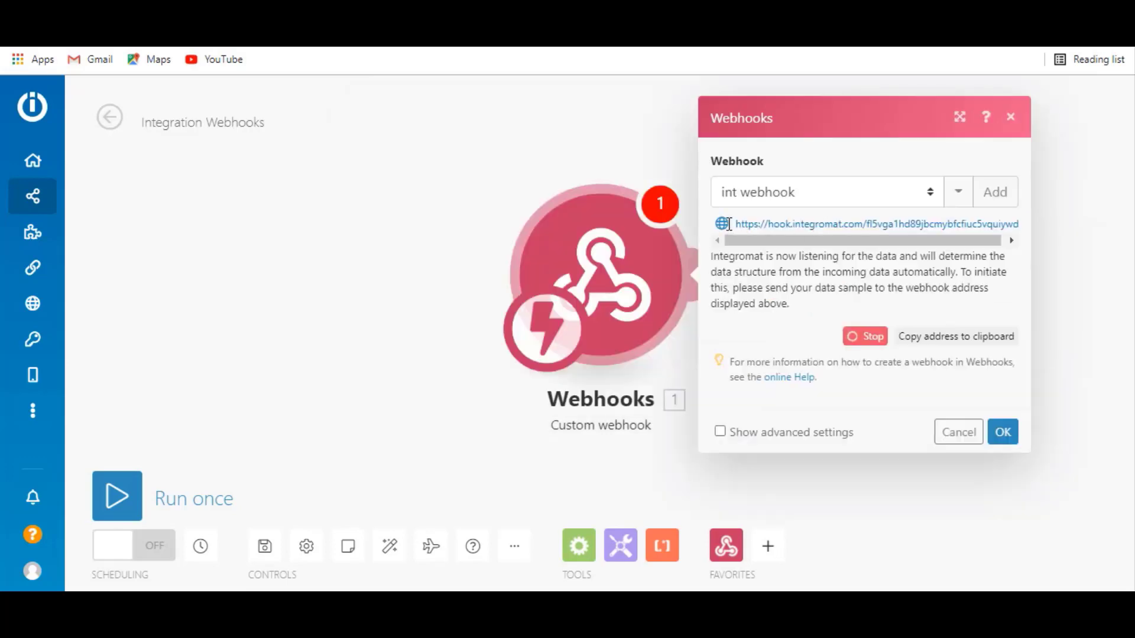
pyautogui.click(955, 335)
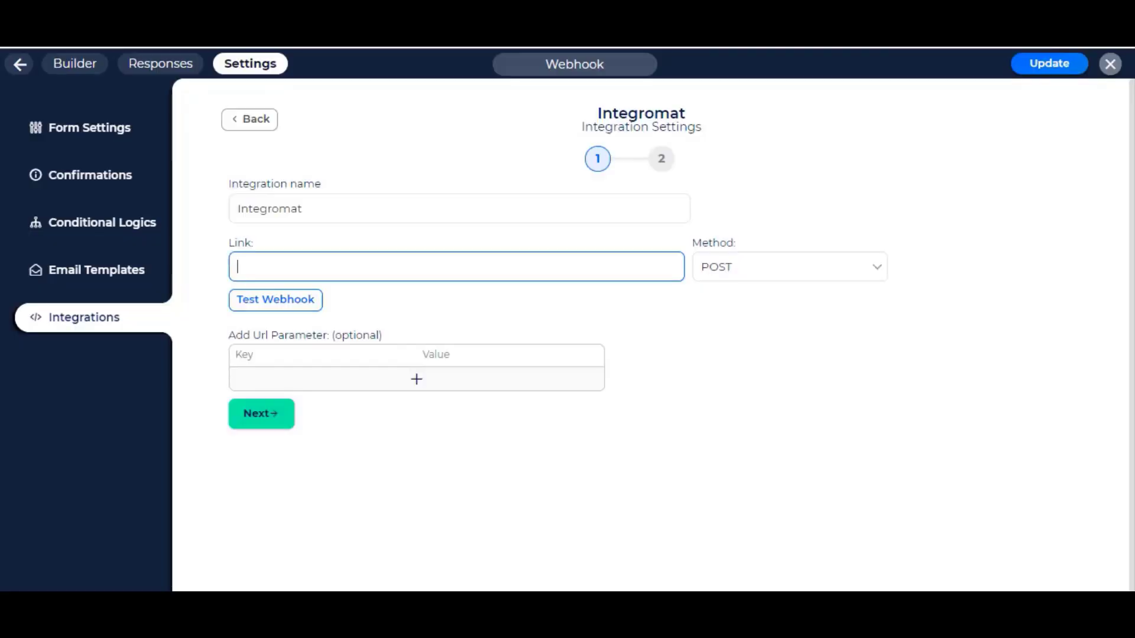
pyautogui.moveTo(565, 270)
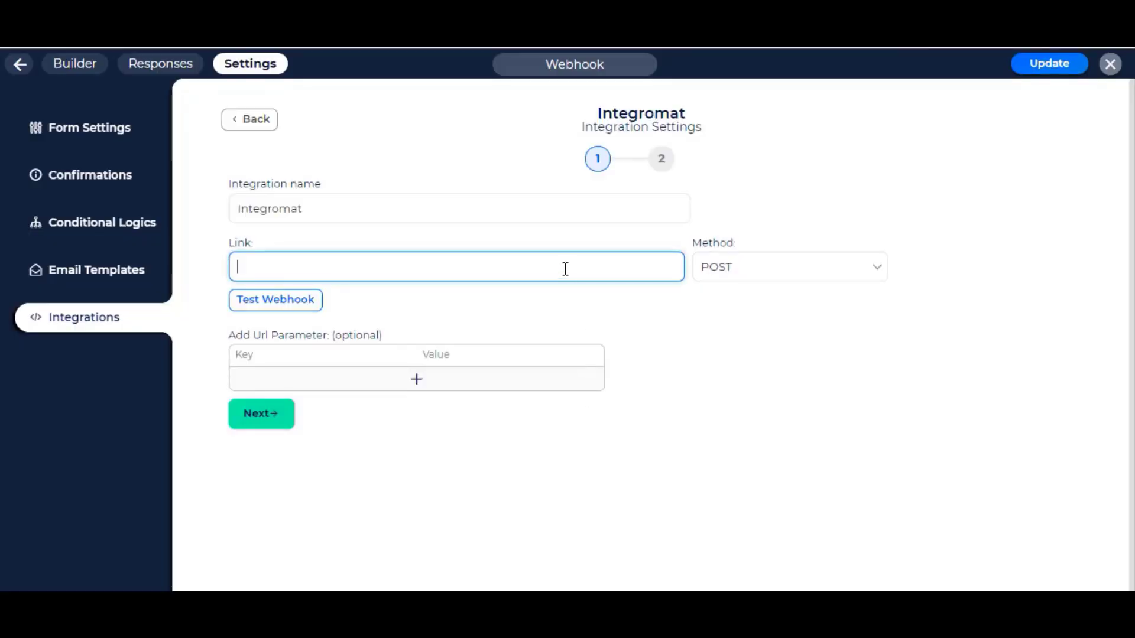
# Step: Paste the hook.integromat.com address into the Link field and set the Method to POST
pyautogui.write('https://hook.integromat.com/fl5vga1hd89jbcmybfcfiuc5vquiywdf')
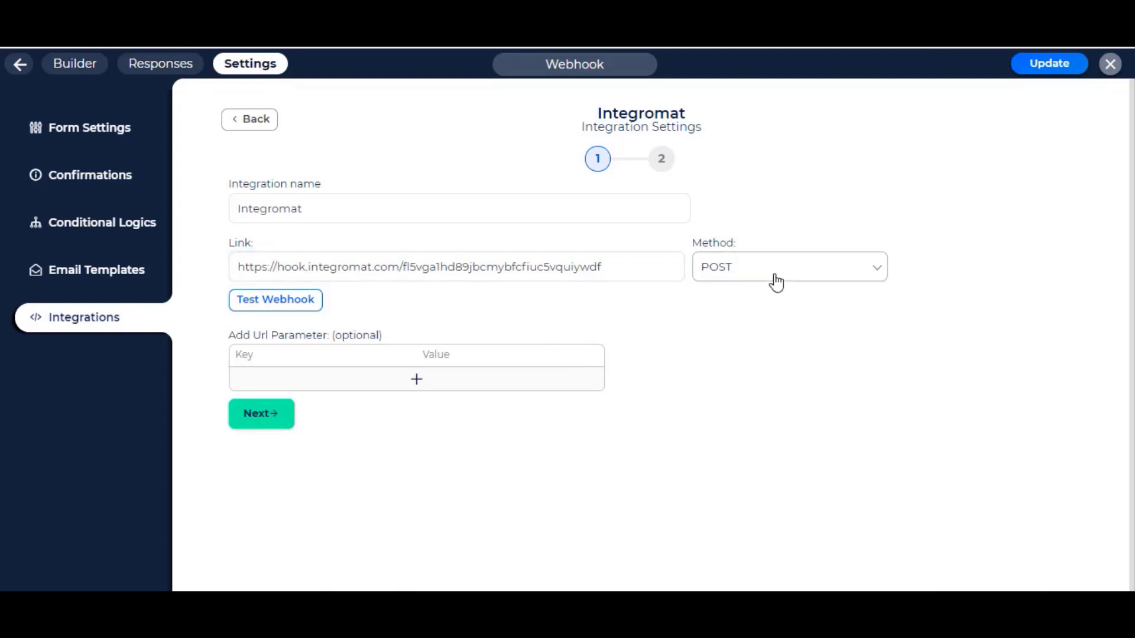
pyautogui.click(789, 266)
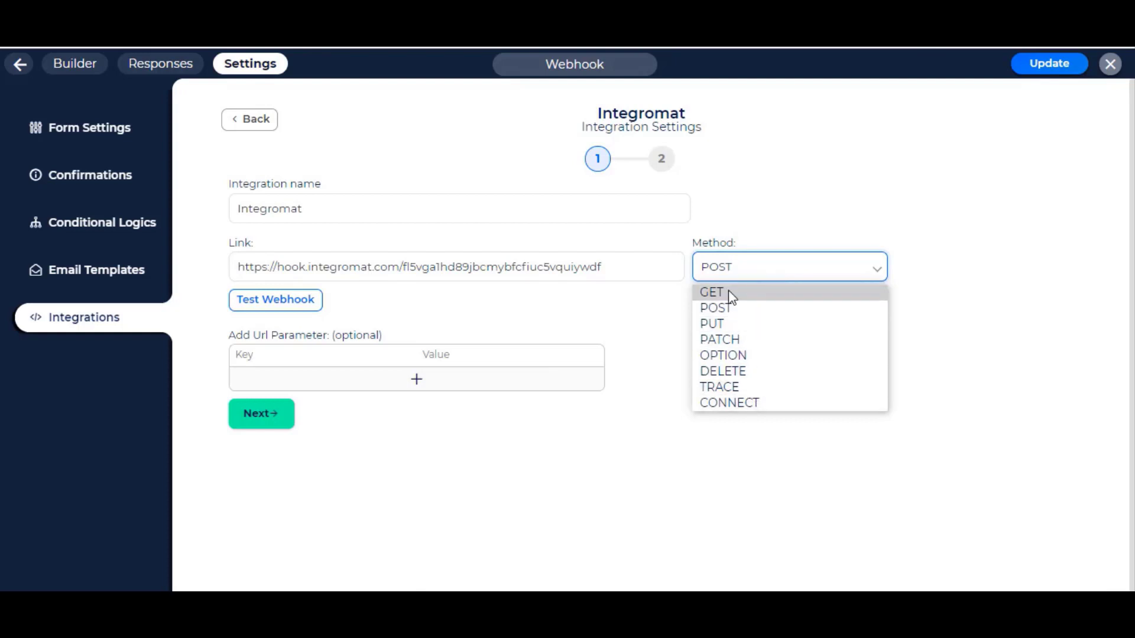
pyautogui.moveTo(725, 307)
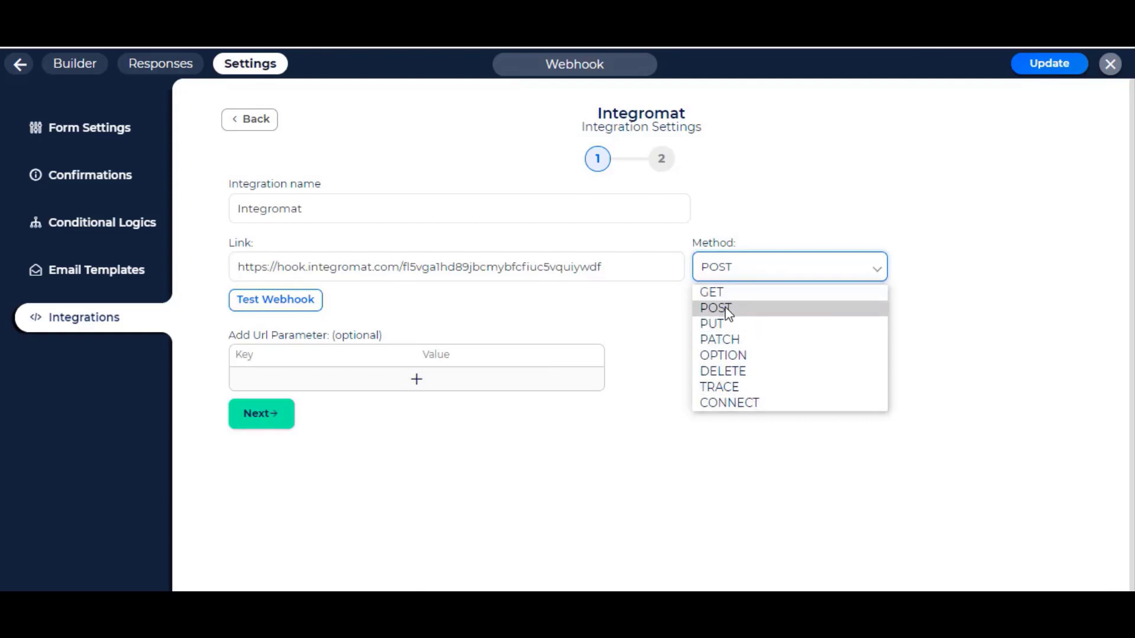
pyautogui.click(715, 308)
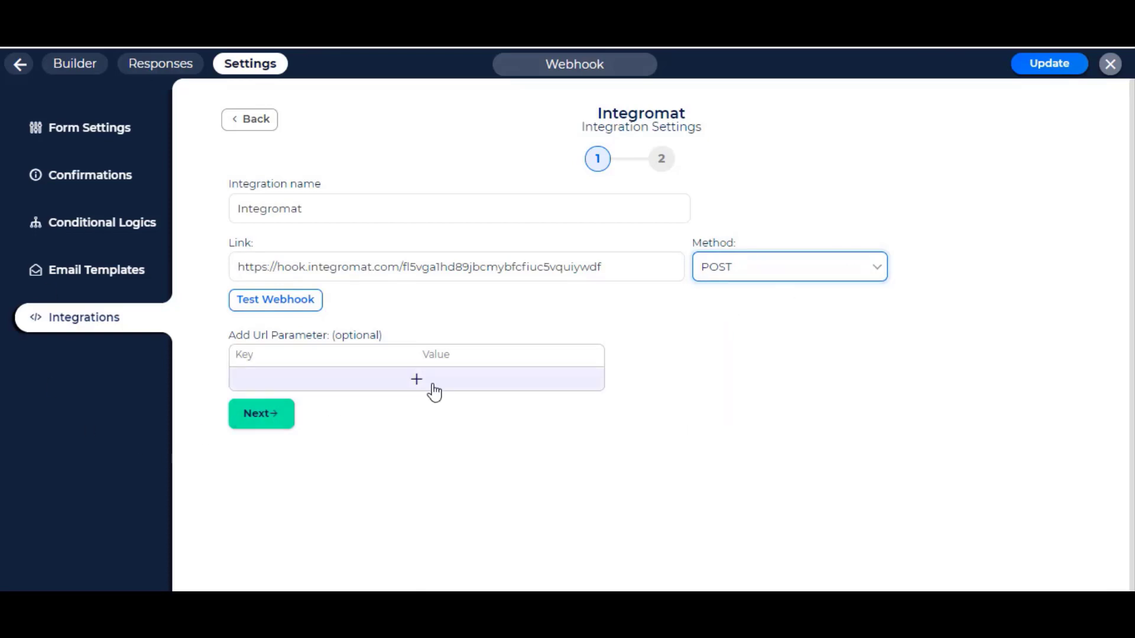
pyautogui.moveTo(427, 387)
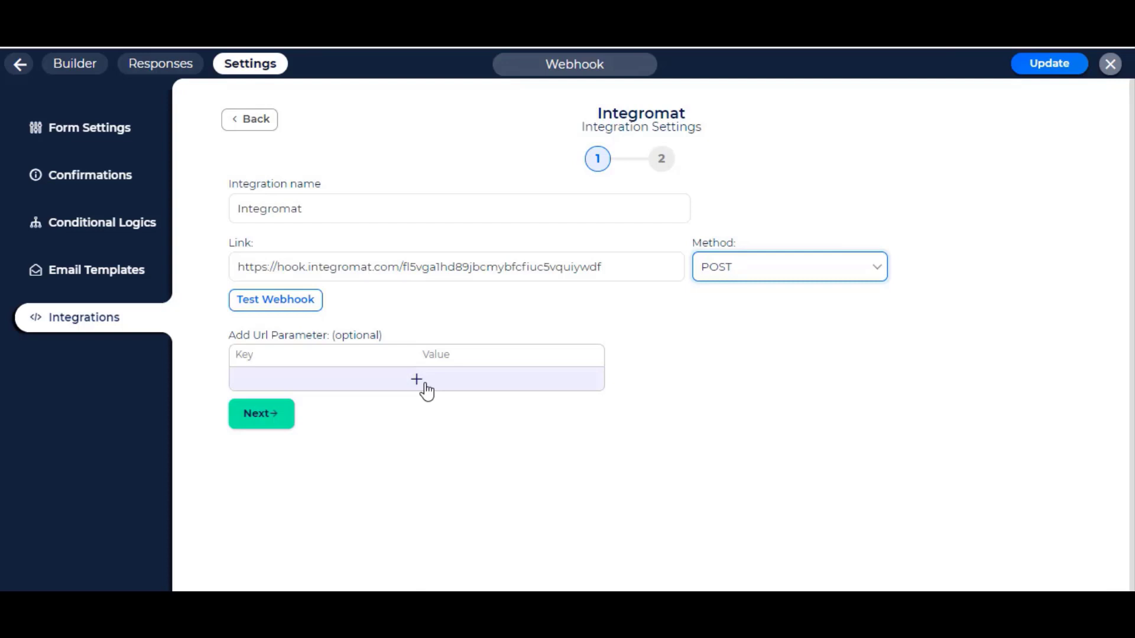
# Step: Add a URL parameter 'name' mapped to the form's Name field
pyautogui.click(416, 380)
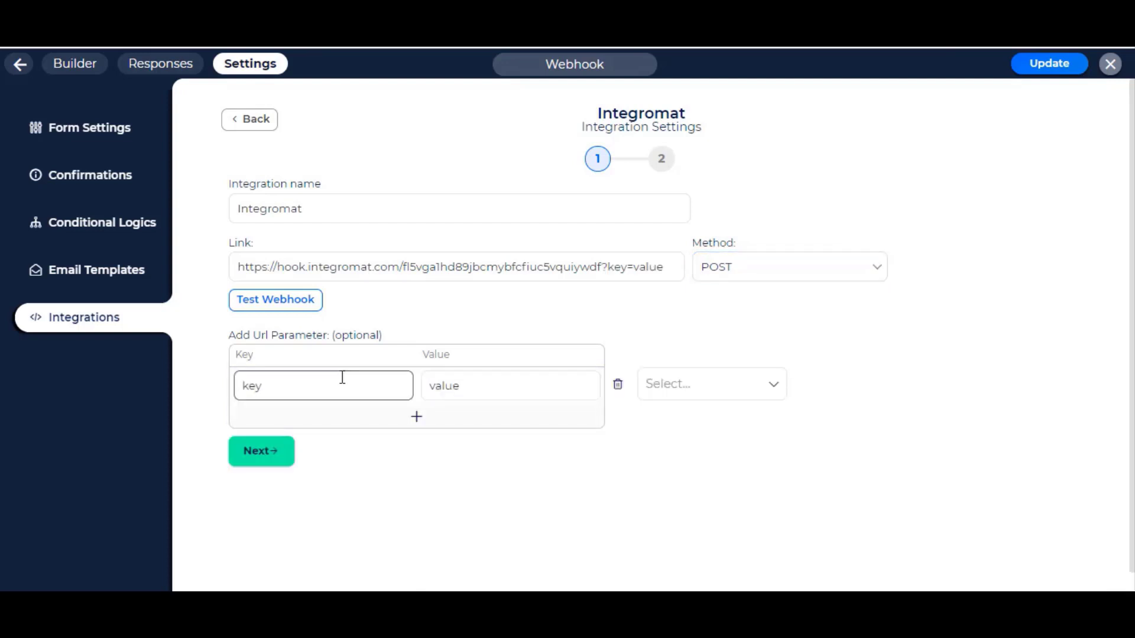
pyautogui.click(711, 383)
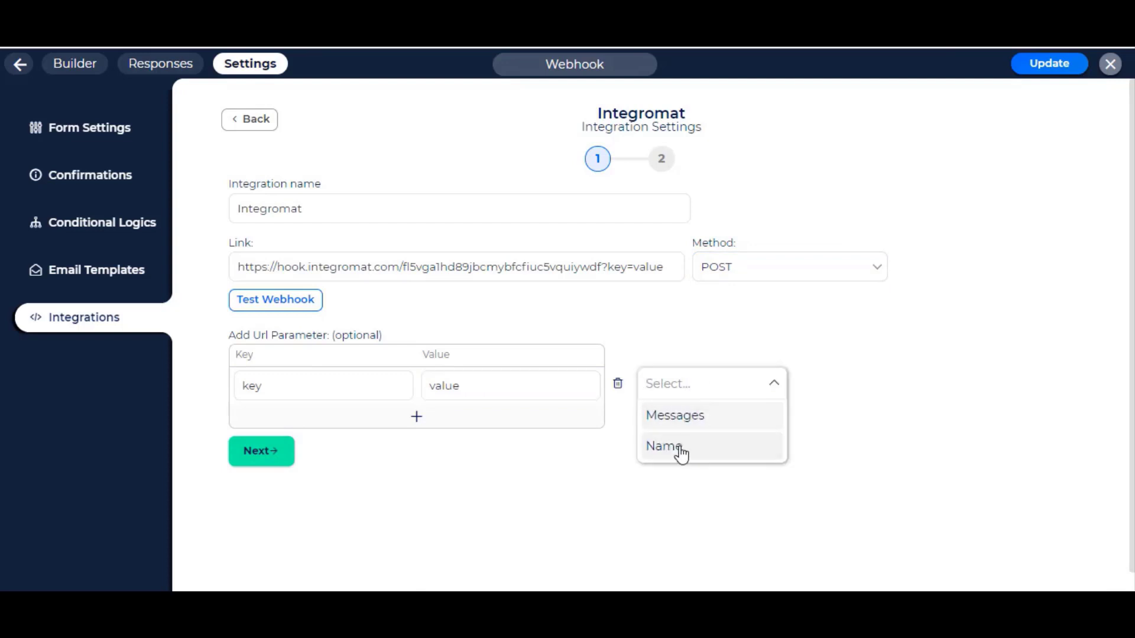
pyautogui.click(663, 446)
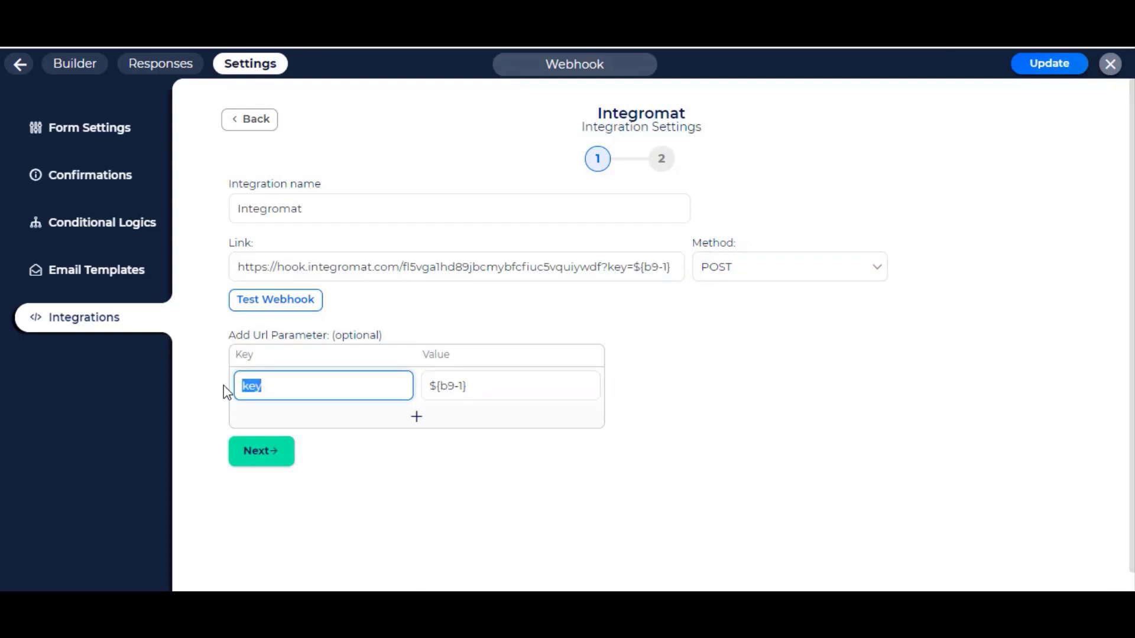
pyautogui.write('name')
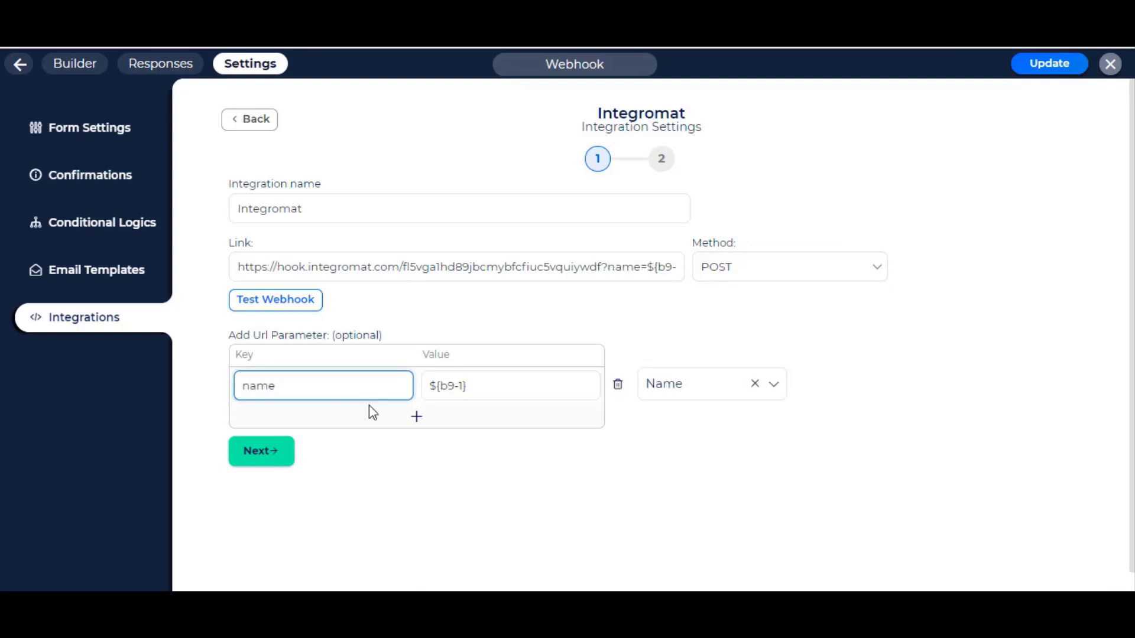
# Step: Add a second URL parameter 'message' mapped to the Messages field
pyautogui.click(416, 417)
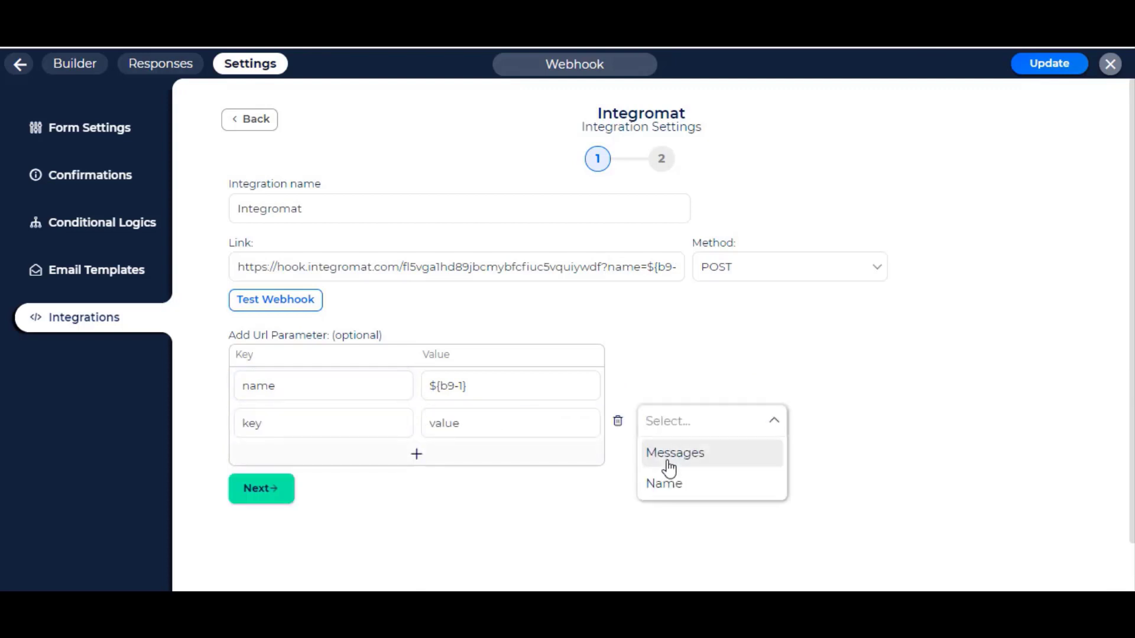
pyautogui.click(673, 453)
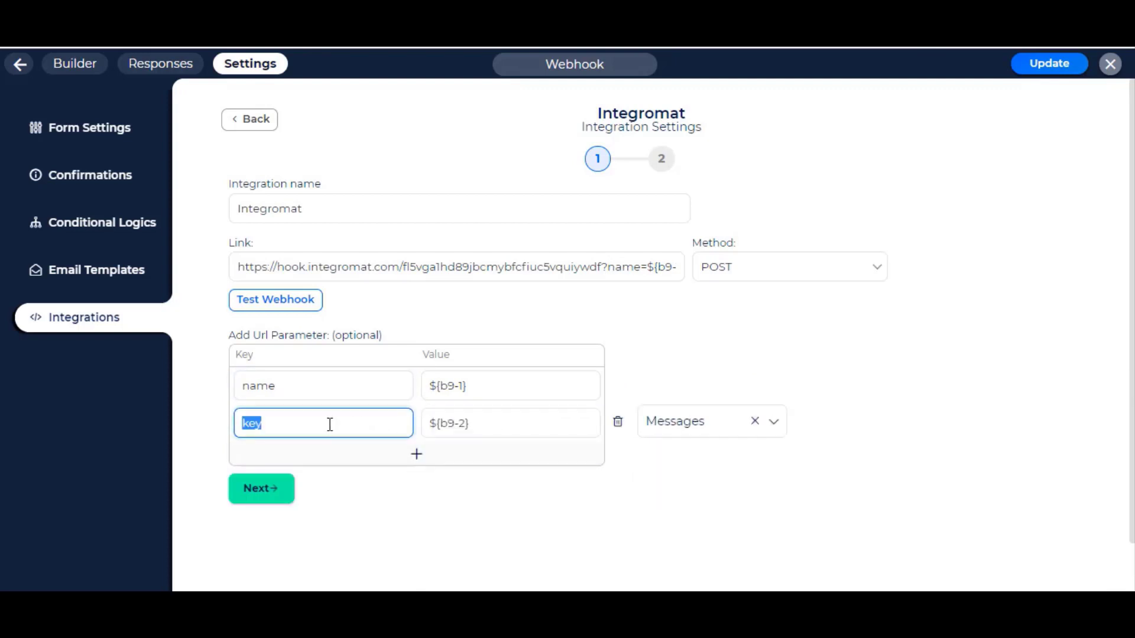
pyautogui.write('messa')
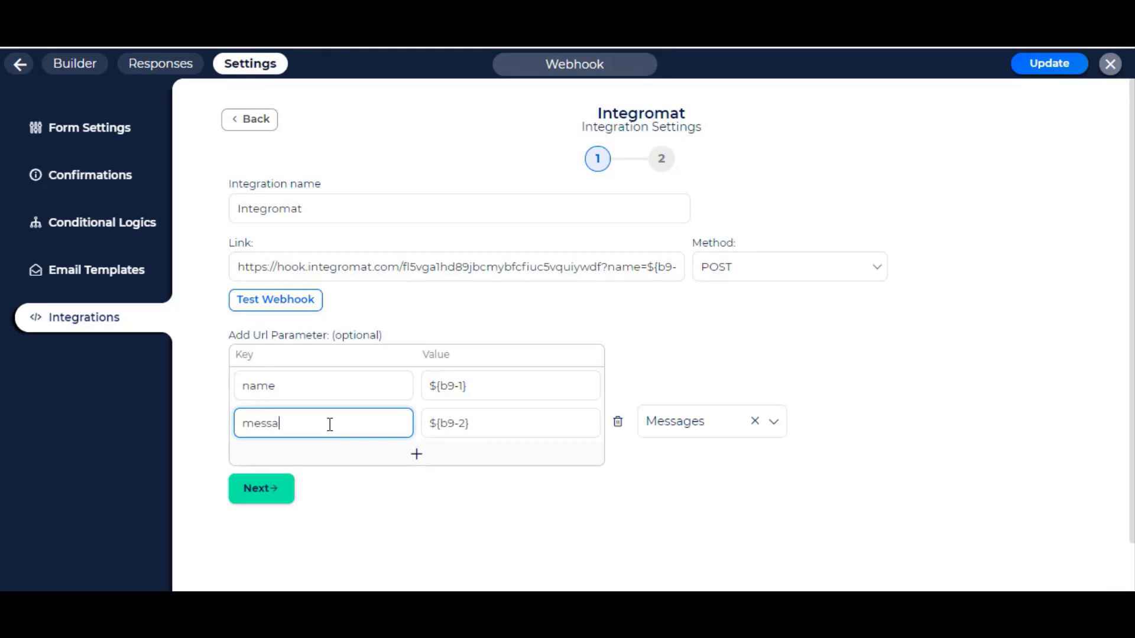
pyautogui.write('ge')
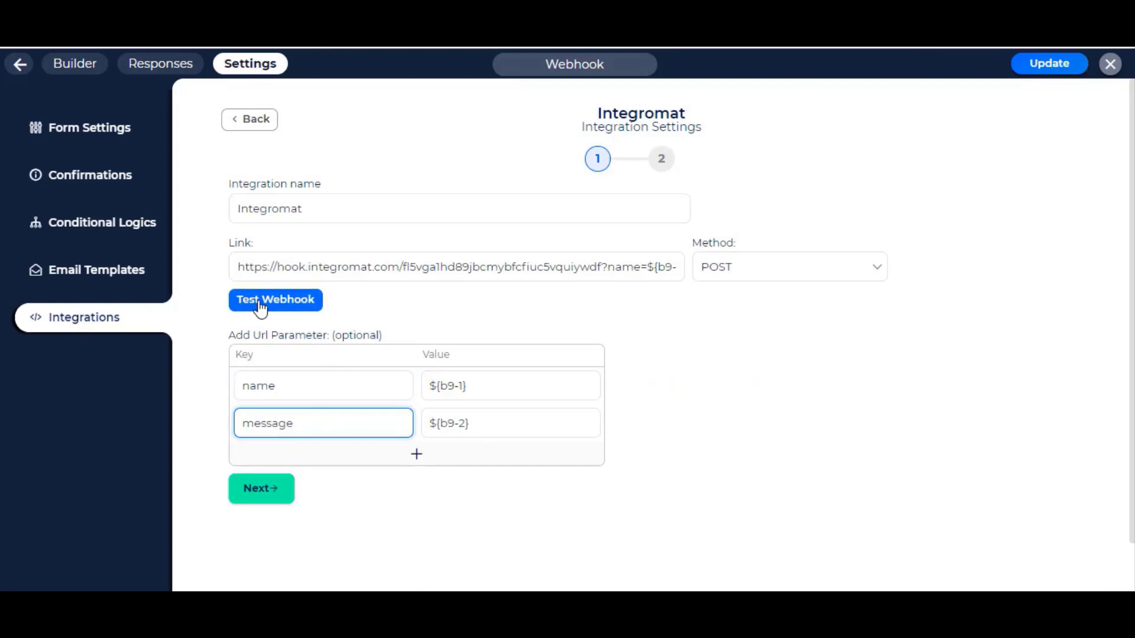
# Step: Send a Test Webhook from Bit Form and confirm Integromat's successfully determined data structure
pyautogui.click(276, 299)
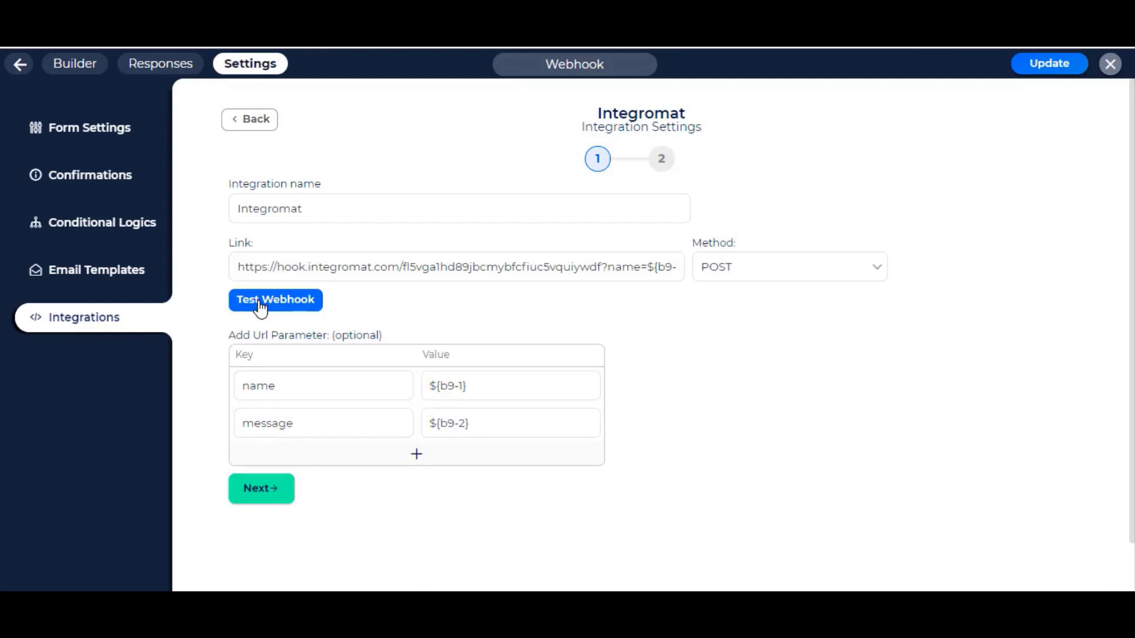
pyautogui.click(275, 299)
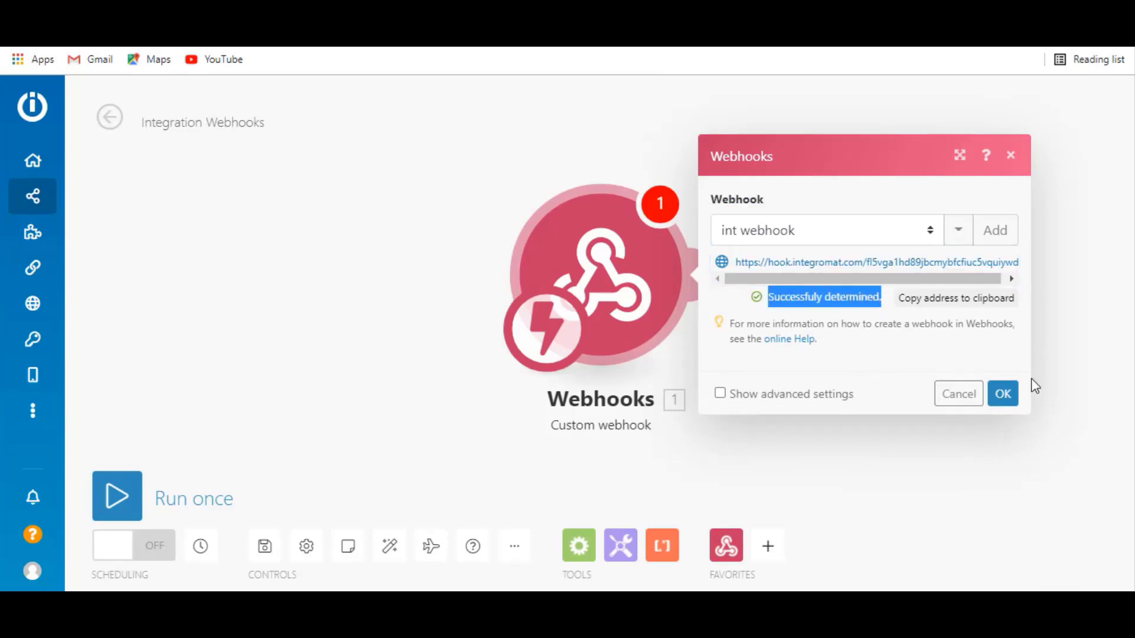
pyautogui.click(1001, 393)
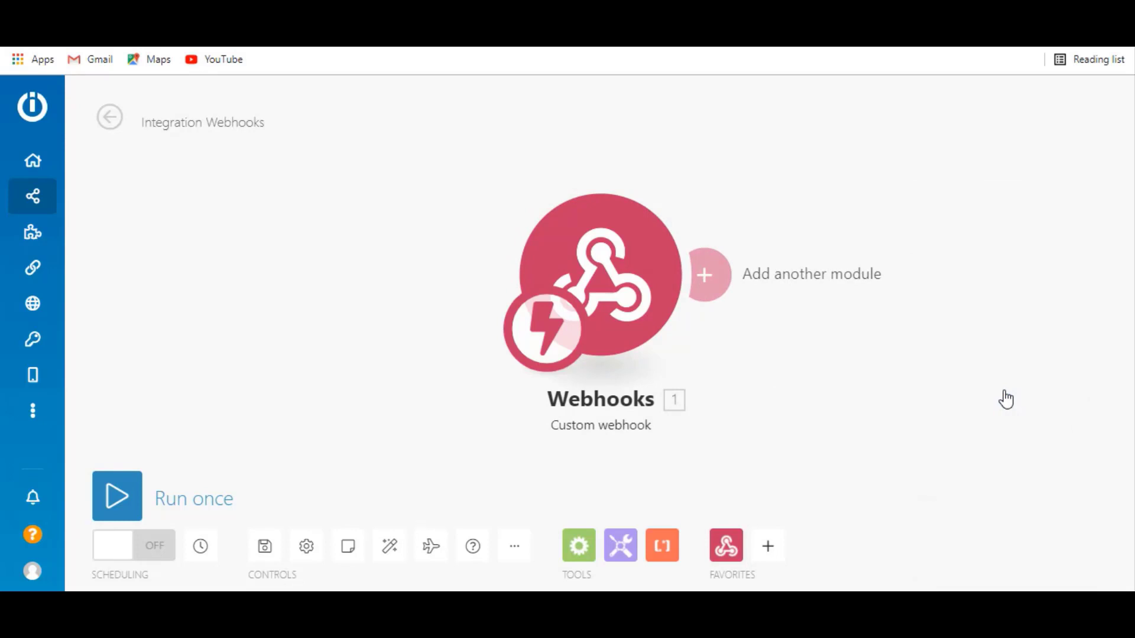
pyautogui.moveTo(704, 276)
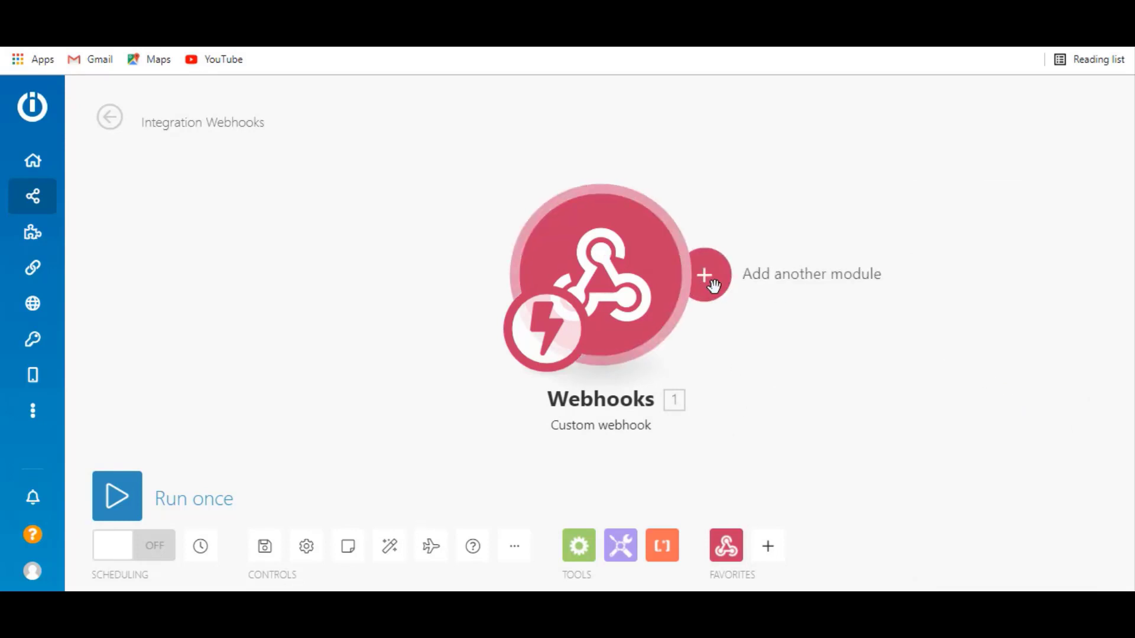
# Step: Add a Google Sheets module after the Webhooks trigger in the scenario
pyautogui.click(703, 275)
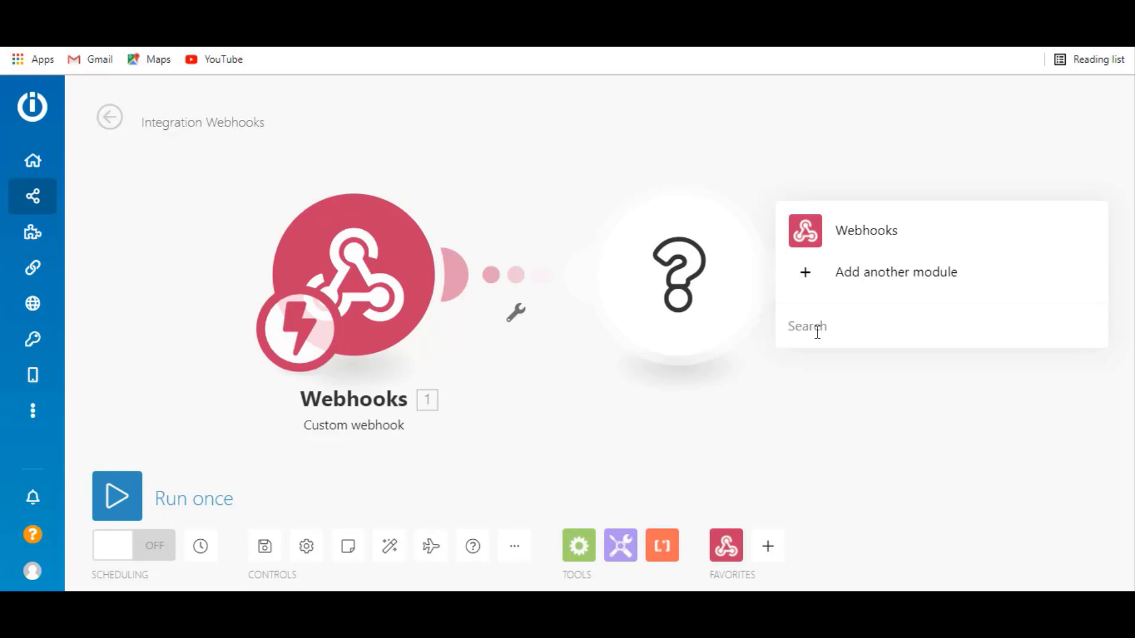
pyautogui.write('google she')
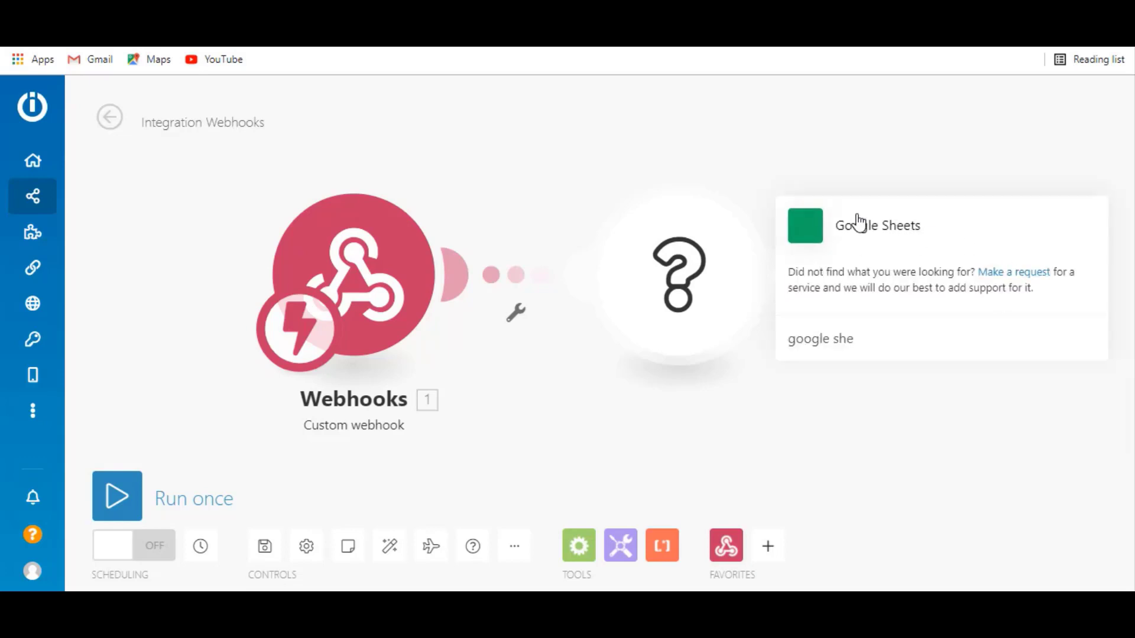
pyautogui.click(876, 224)
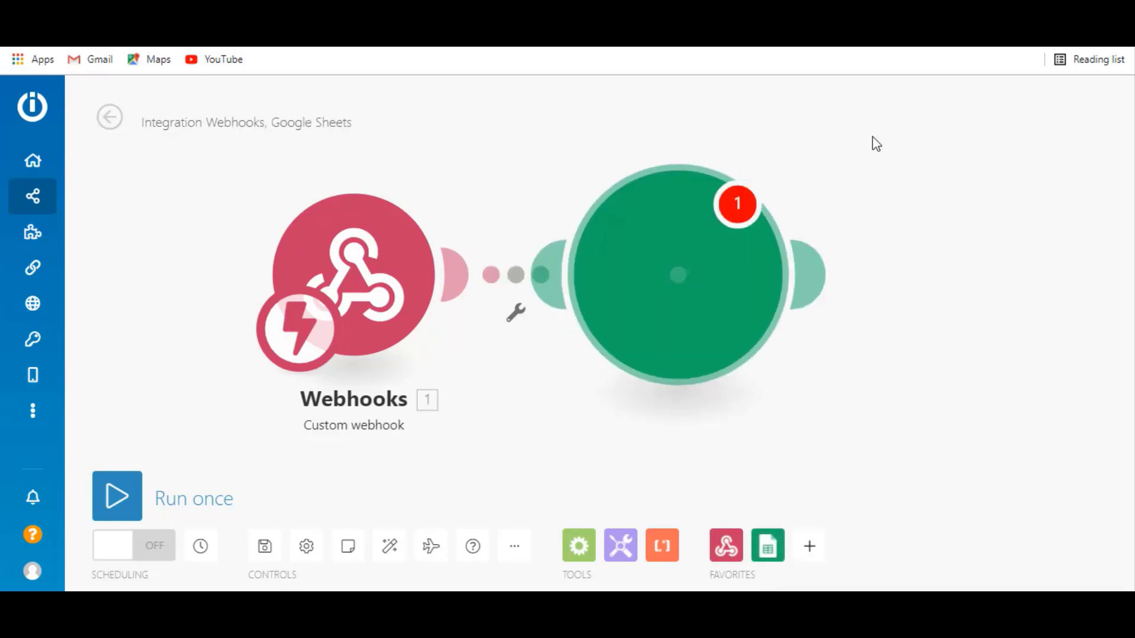
# Step: Choose the Add a Row action targeting the bitcontact spreadsheet's userContact sheet
pyautogui.click(678, 273)
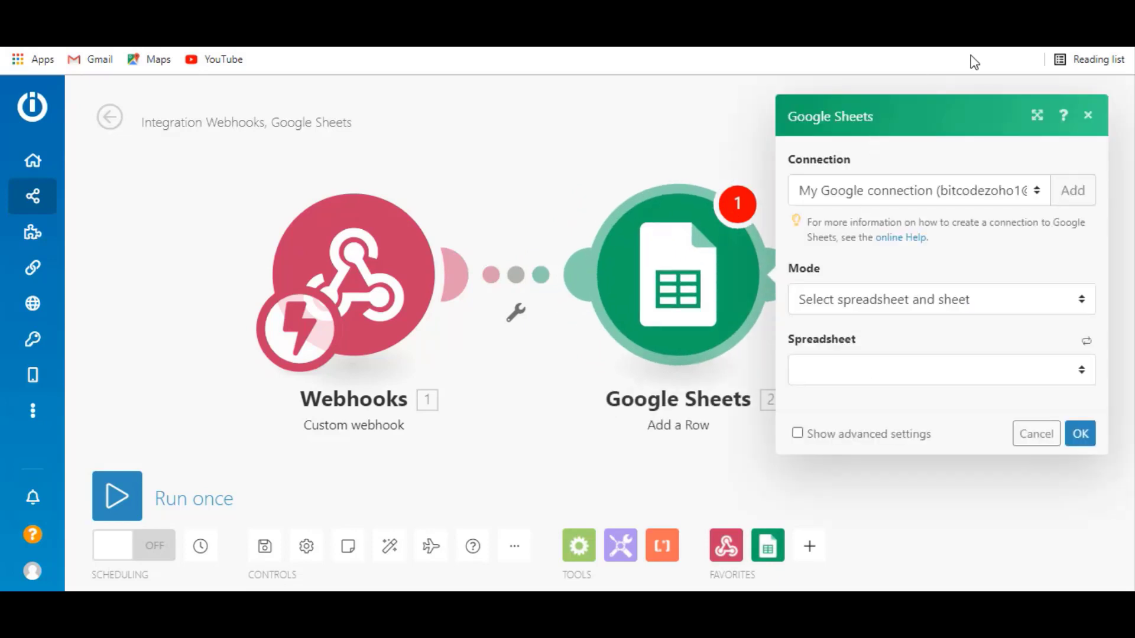
pyautogui.moveTo(878, 389)
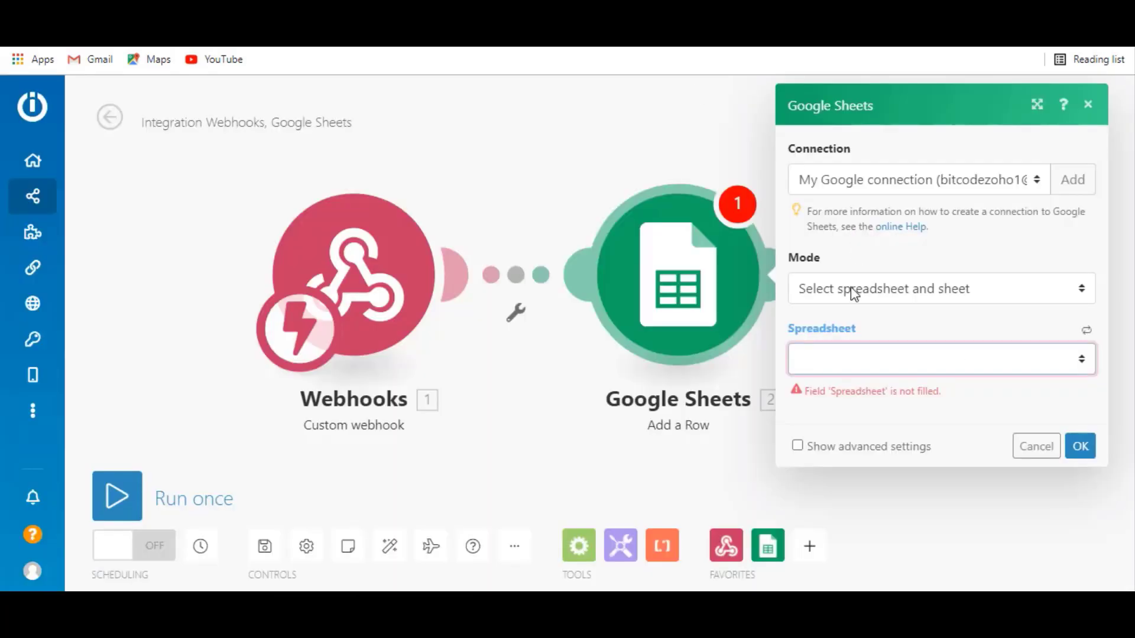
pyautogui.click(937, 360)
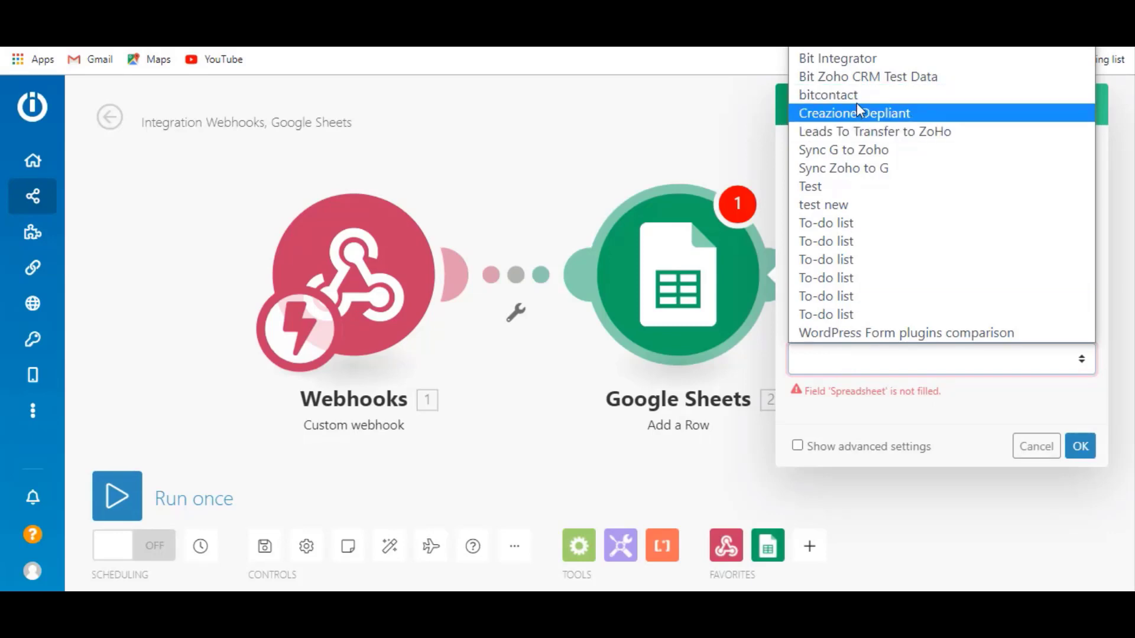
pyautogui.click(827, 95)
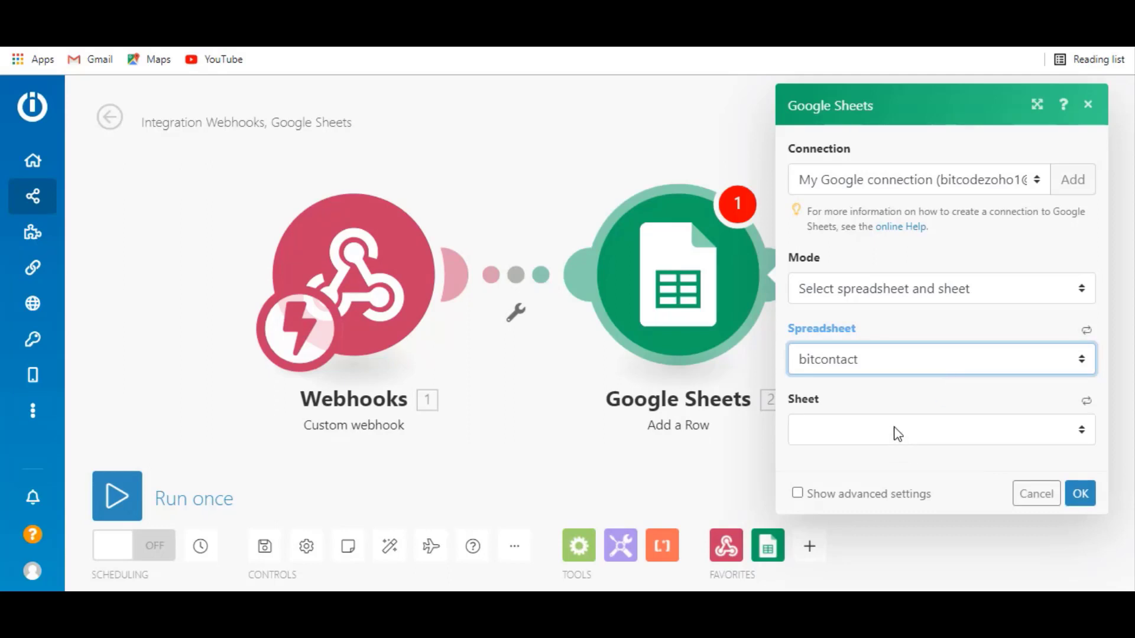
pyautogui.click(938, 429)
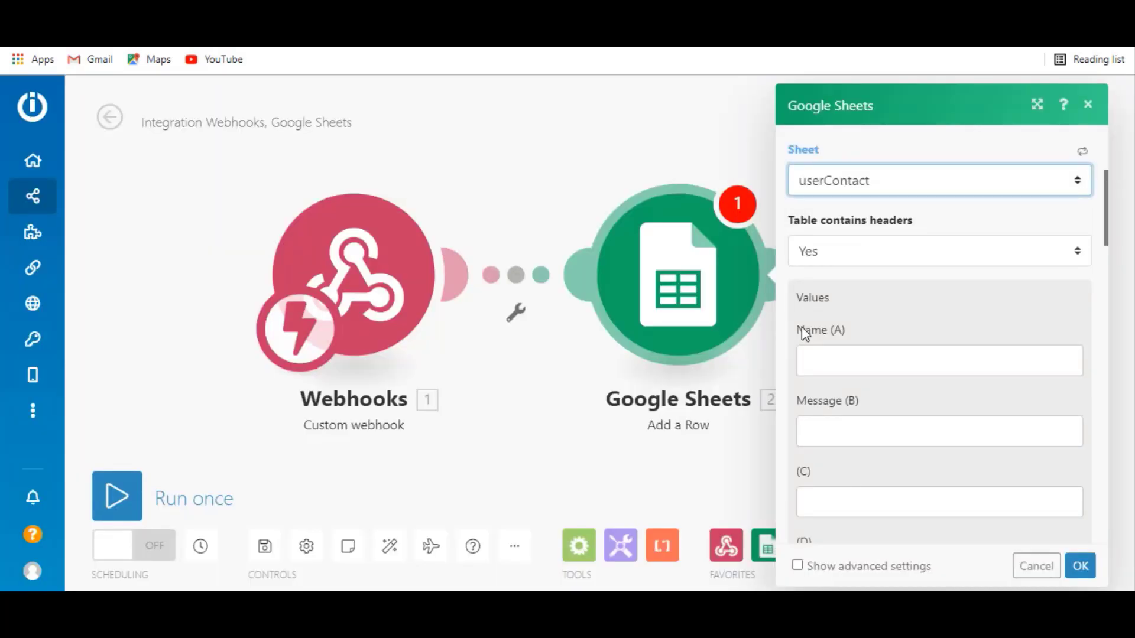
# Step: Map 1.name to Name (A) and 1.message to Message (B), then confirm the module settings
pyautogui.click(937, 359)
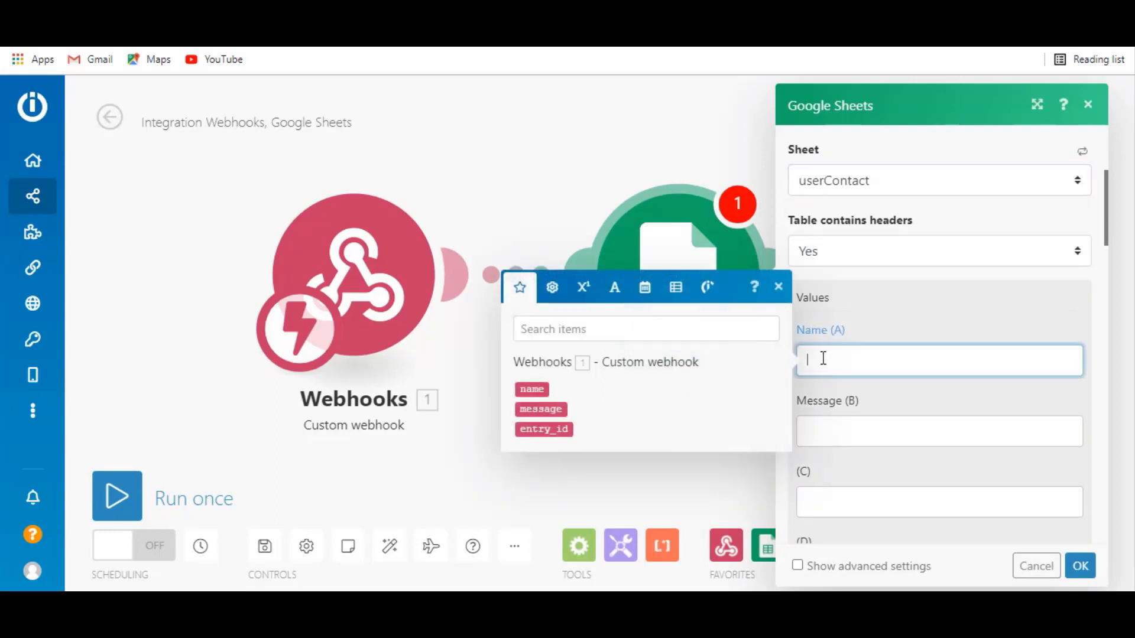
pyautogui.click(531, 389)
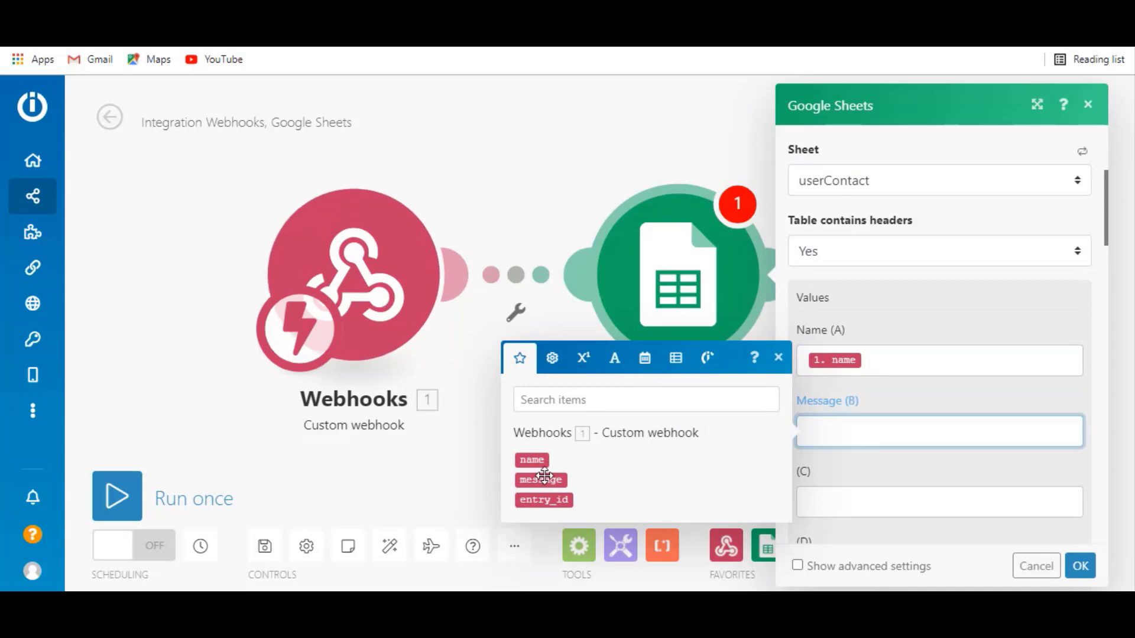
pyautogui.click(540, 480)
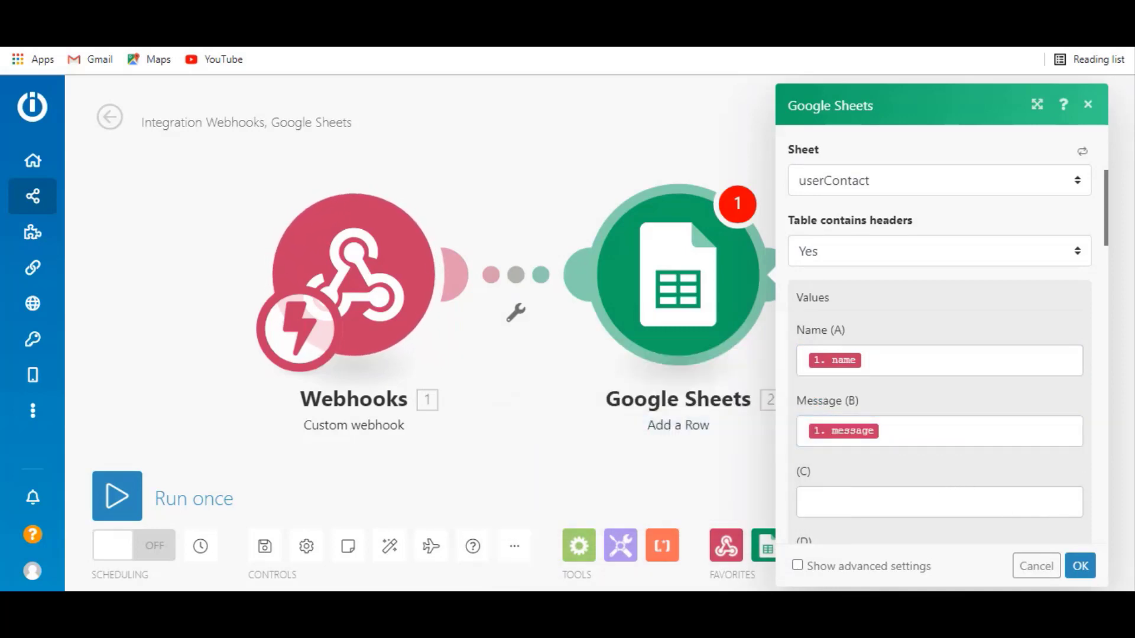
pyautogui.click(1079, 566)
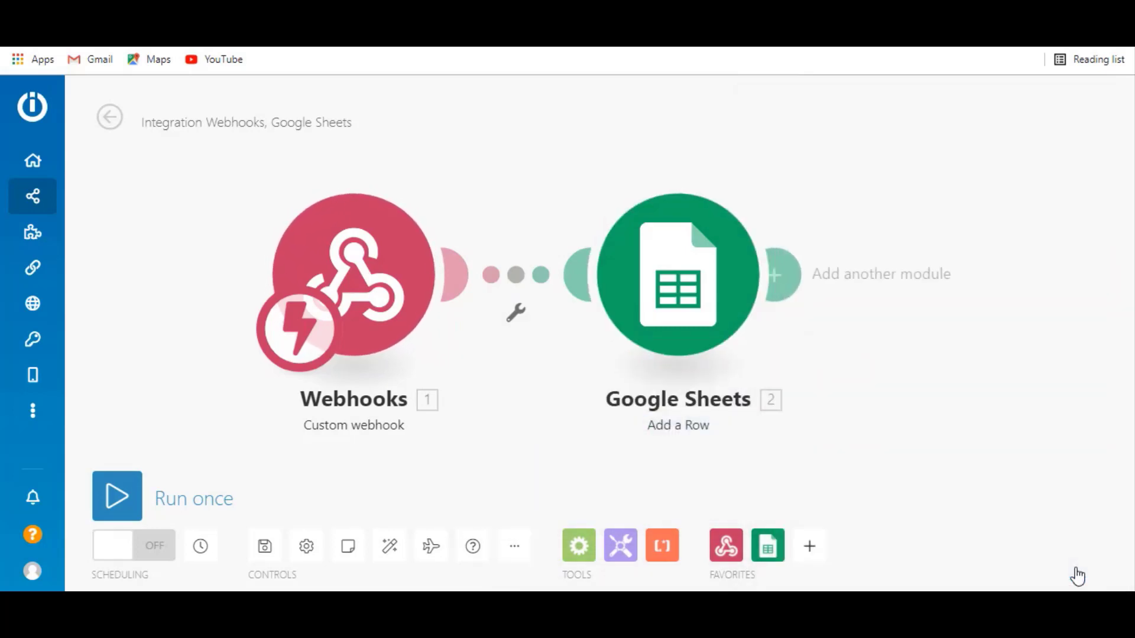
pyautogui.moveTo(787, 328)
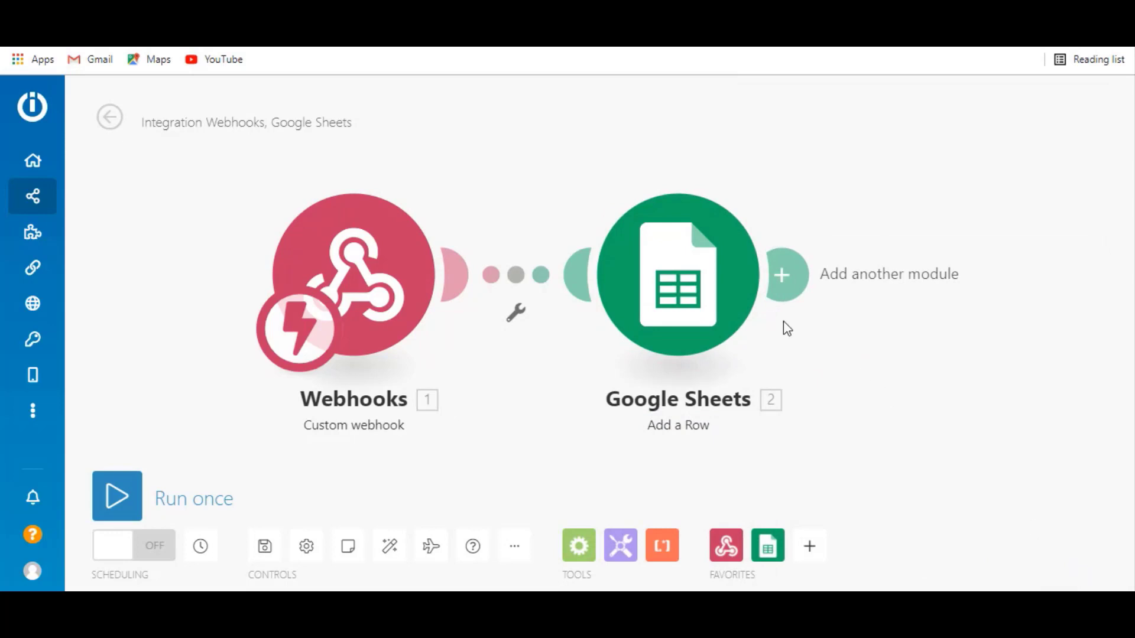
pyautogui.moveTo(924, 346)
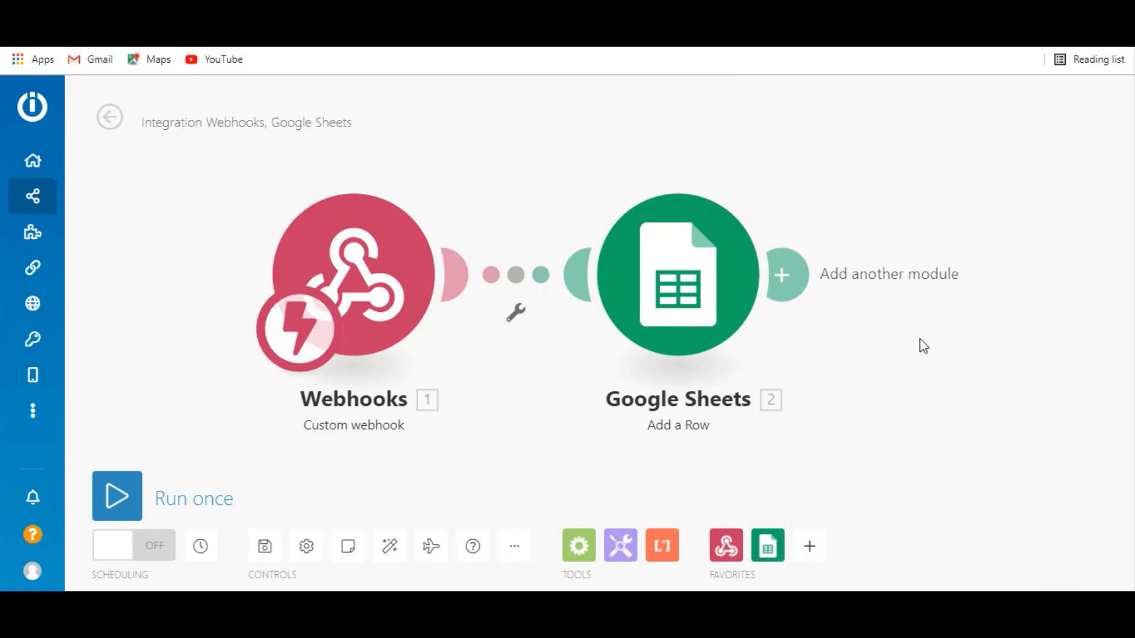
pyautogui.moveTo(117, 498)
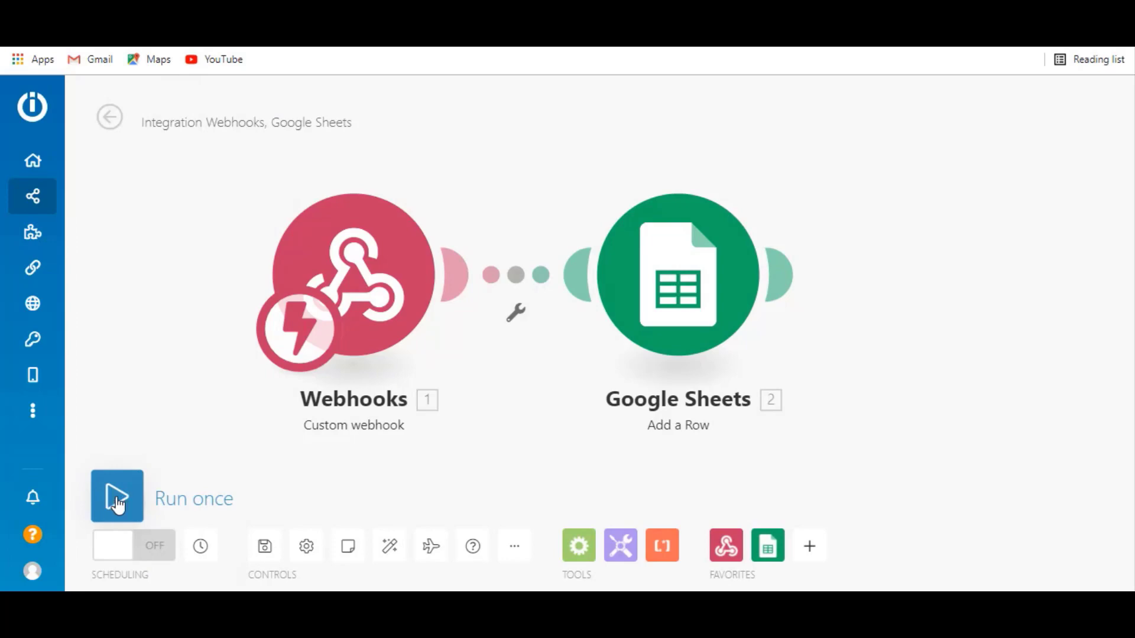
# Step: Run the scenario once, then finish and save the Integromat webhook integration
pyautogui.click(117, 497)
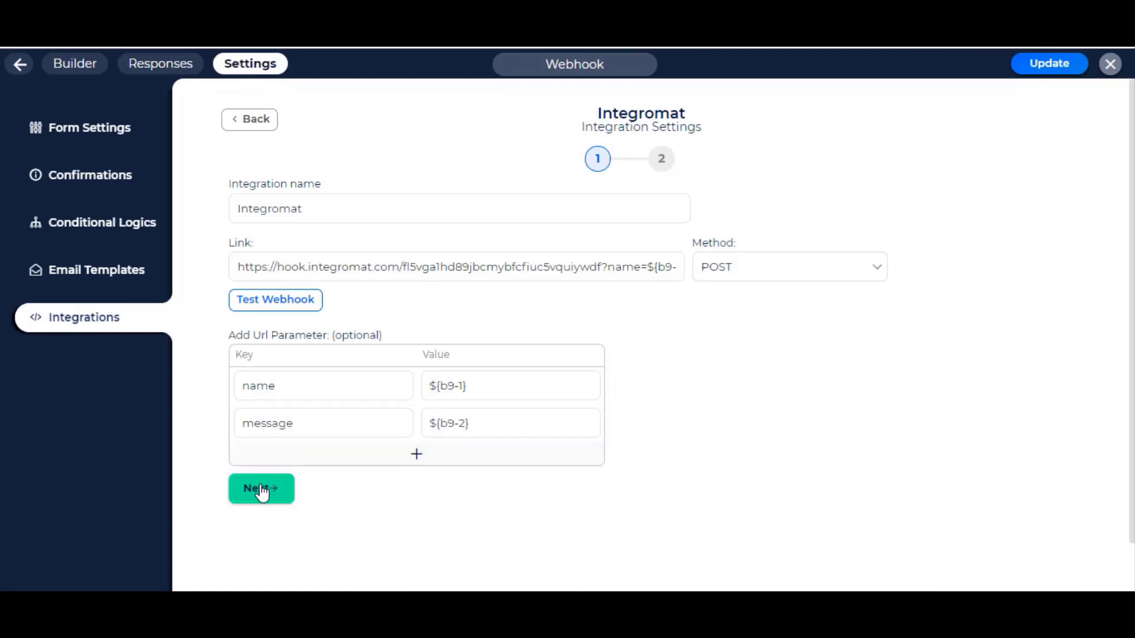
pyautogui.click(260, 488)
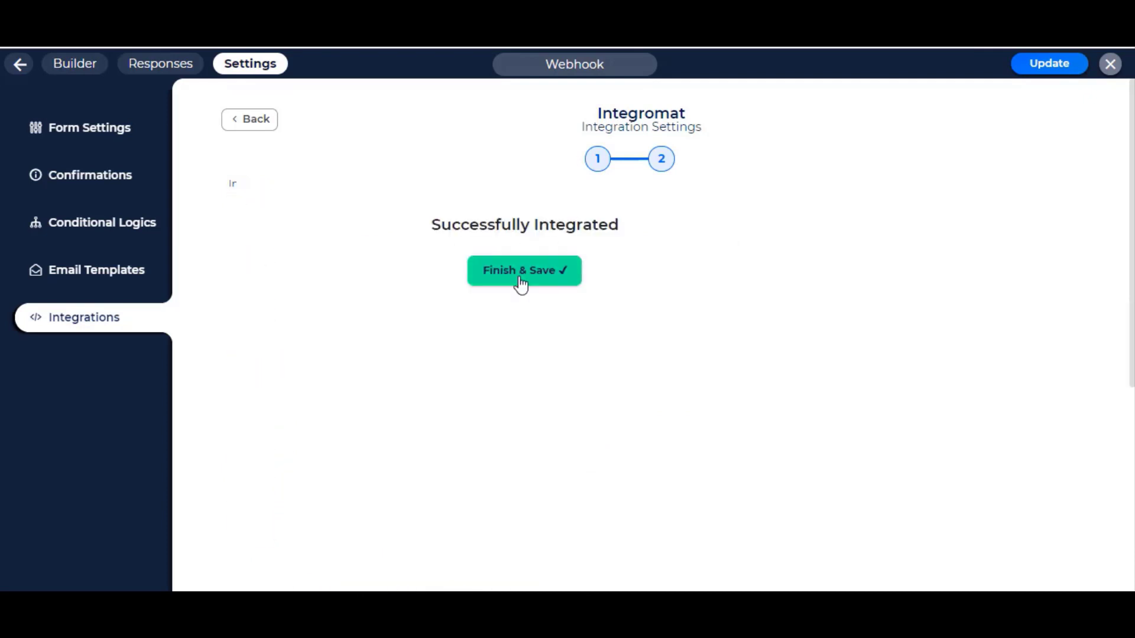
pyautogui.click(524, 269)
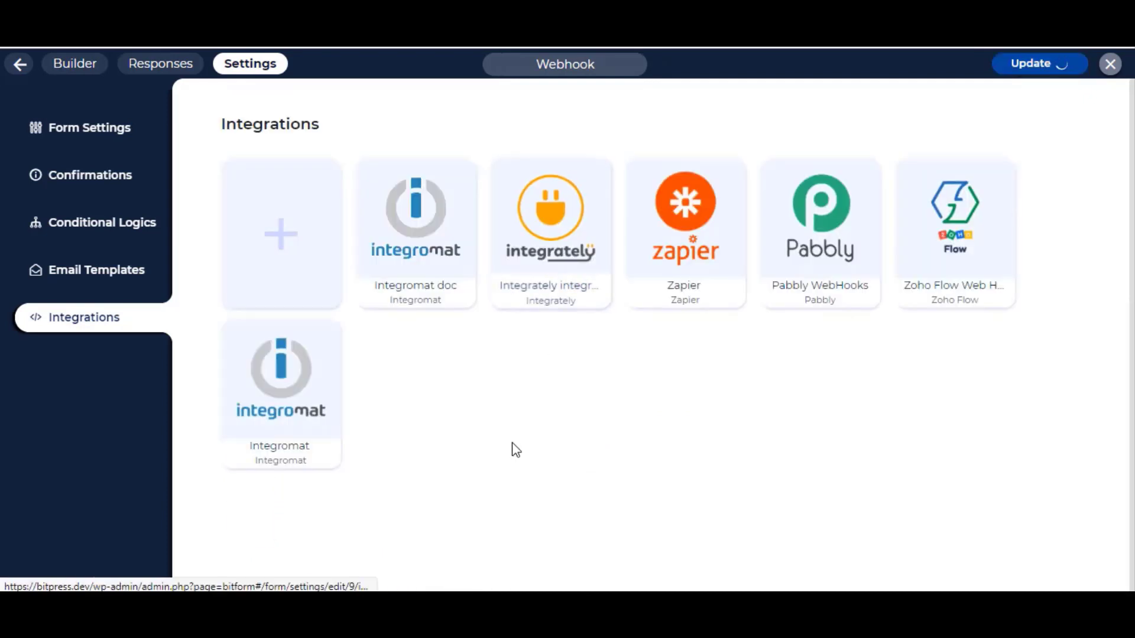
# Step: Show the Webhook form's Conditional Logics, listing the Show Success Message rule
pyautogui.click(1039, 62)
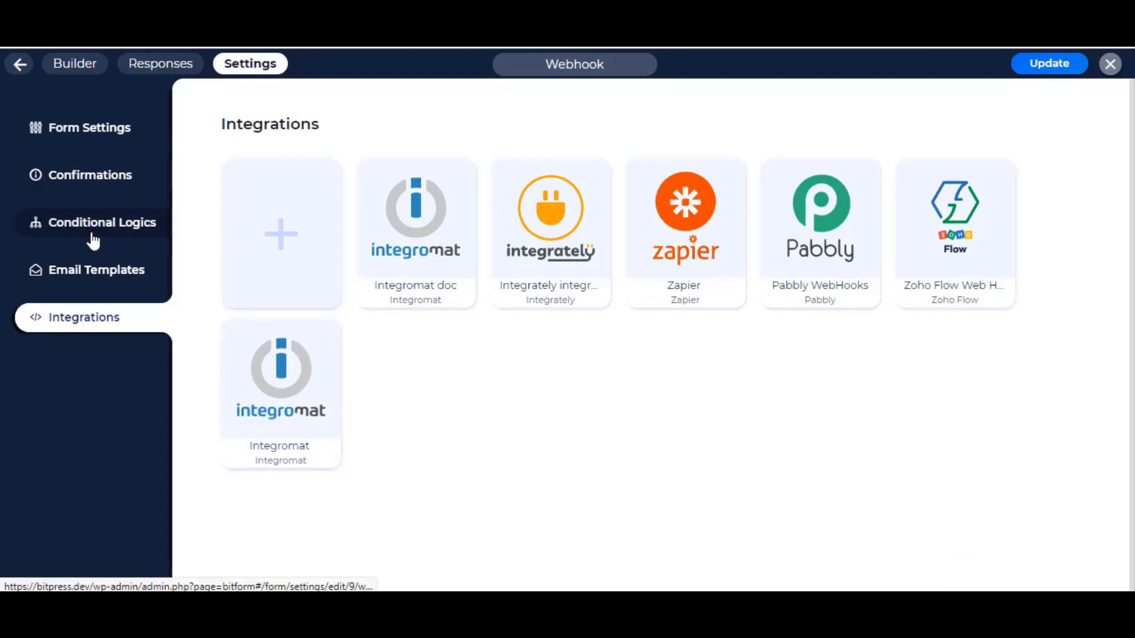
pyautogui.click(102, 222)
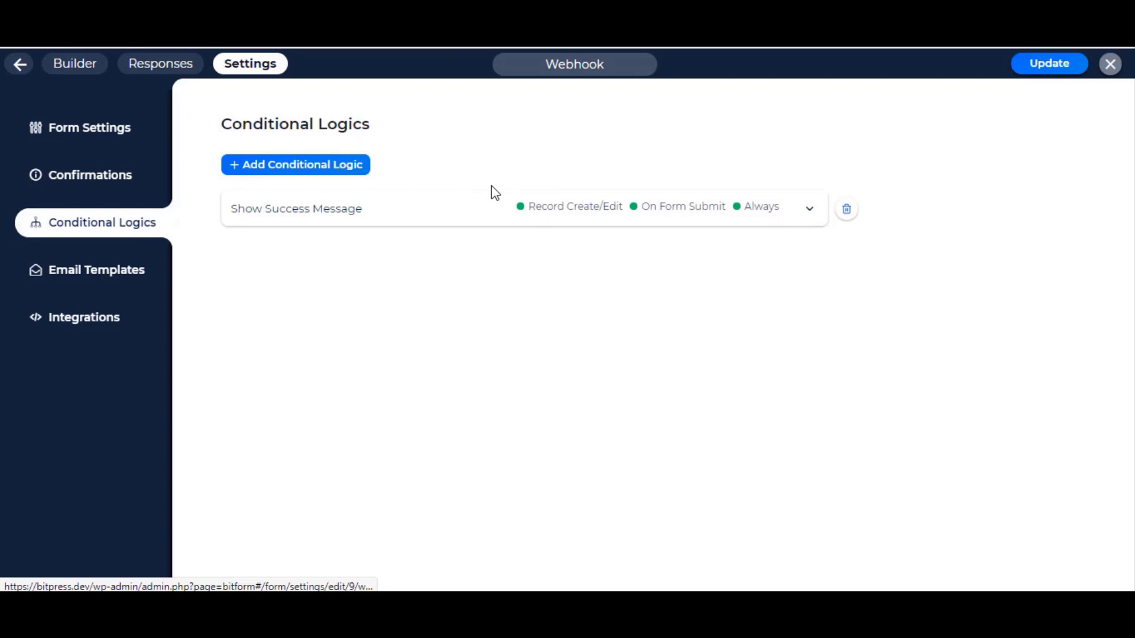
# Step: Set the Show Success Message rule to run always on form submit
pyautogui.click(296, 208)
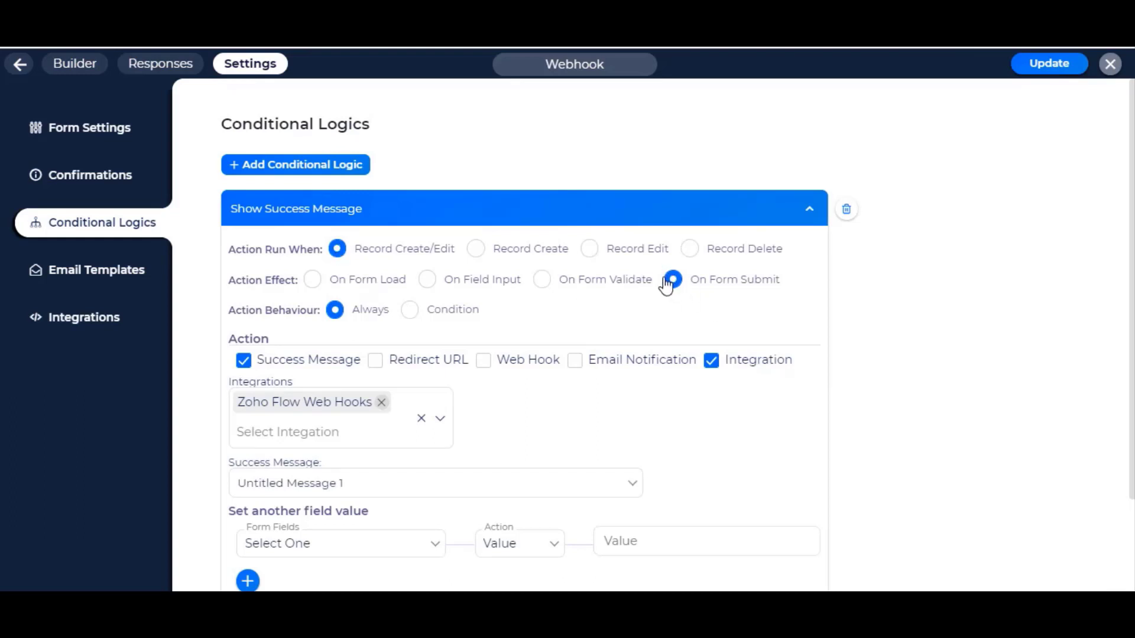
pyautogui.click(672, 279)
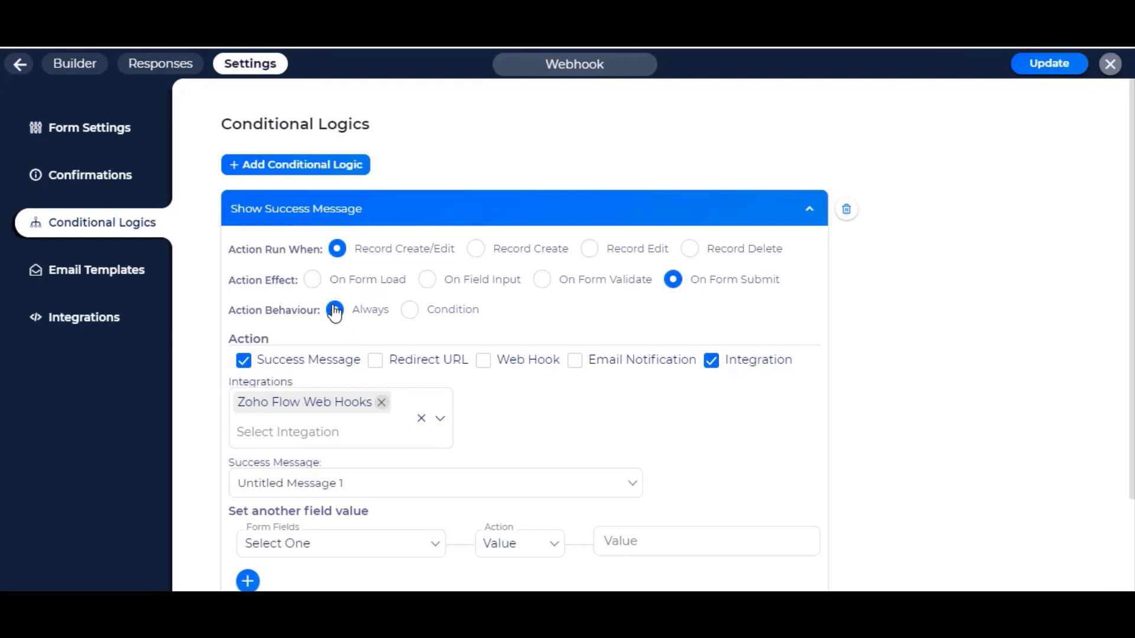
pyautogui.click(334, 310)
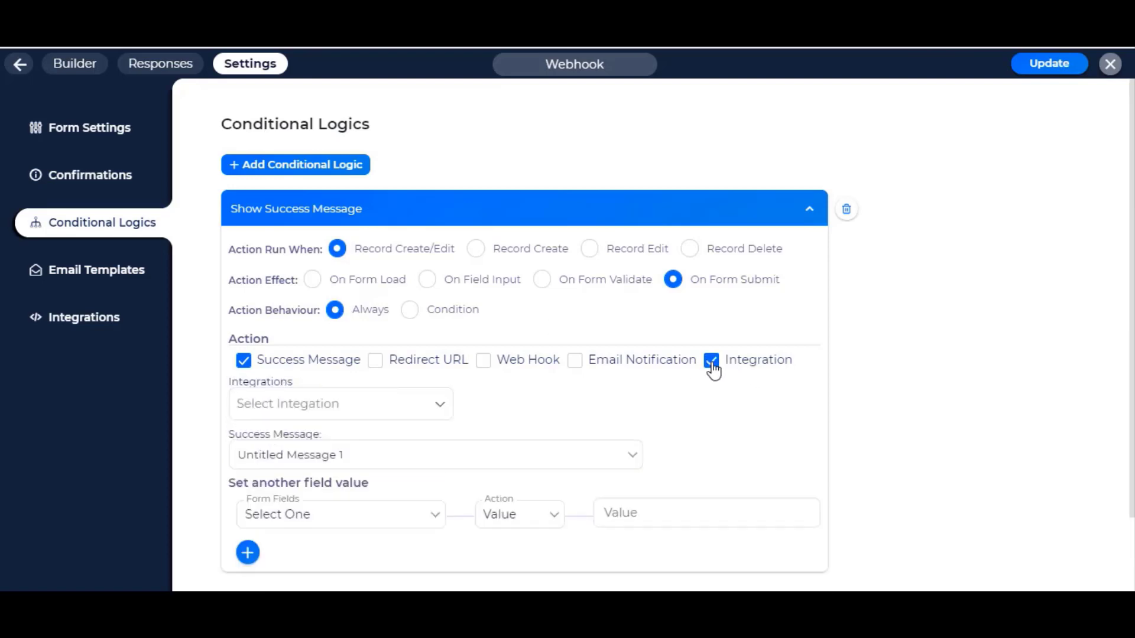
# Step: Have the rule trigger the Integromat integration and update the form
pyautogui.click(341, 403)
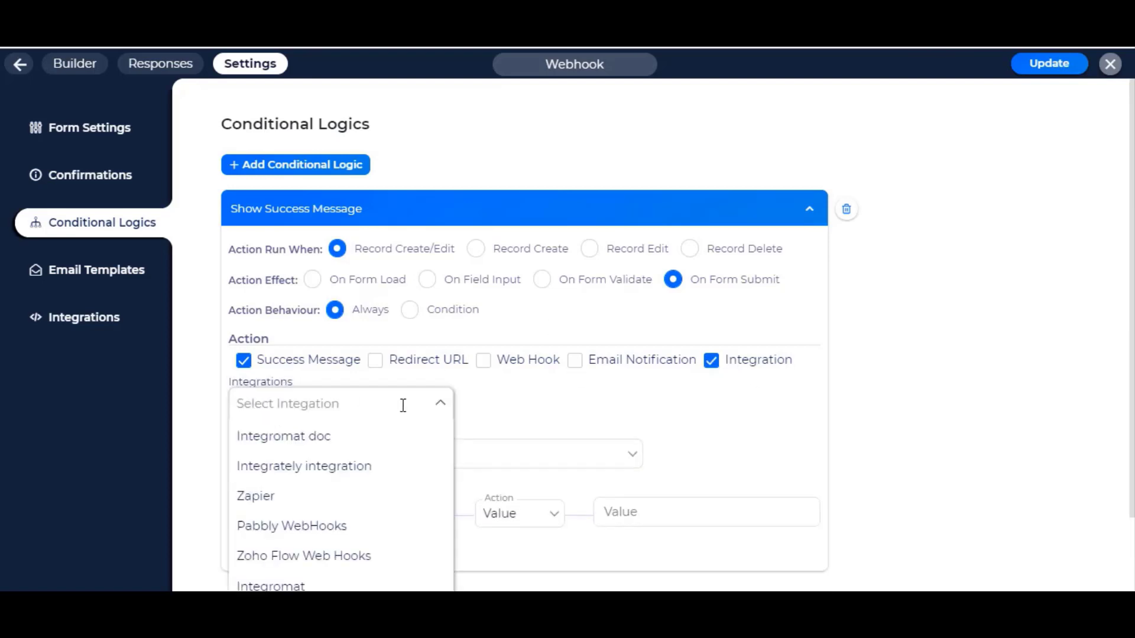
pyautogui.click(270, 585)
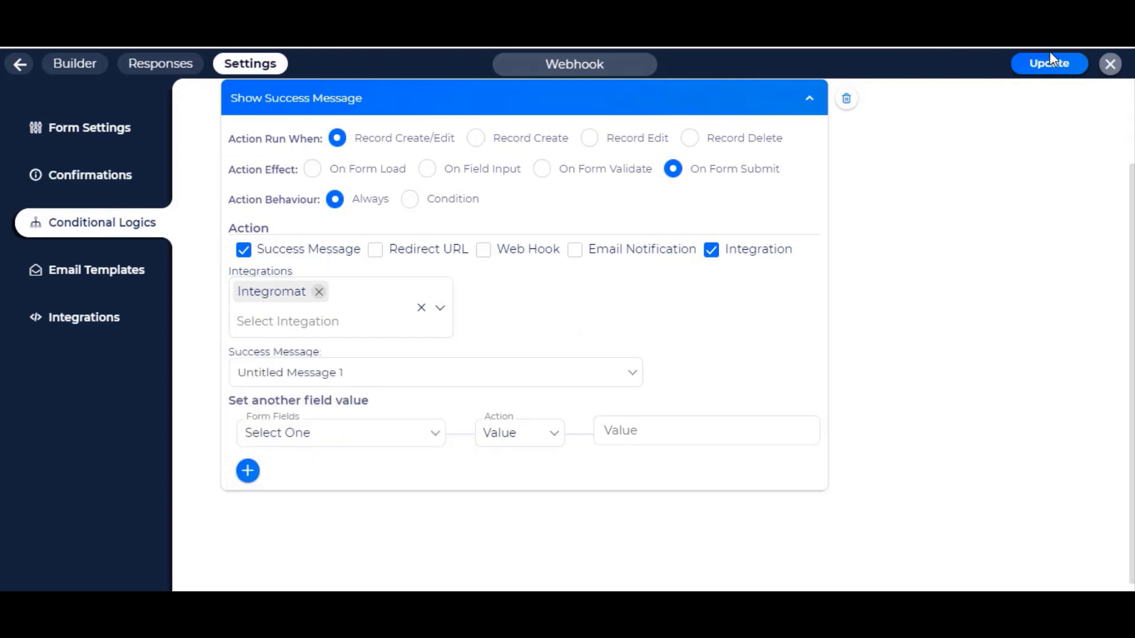
pyautogui.click(1049, 64)
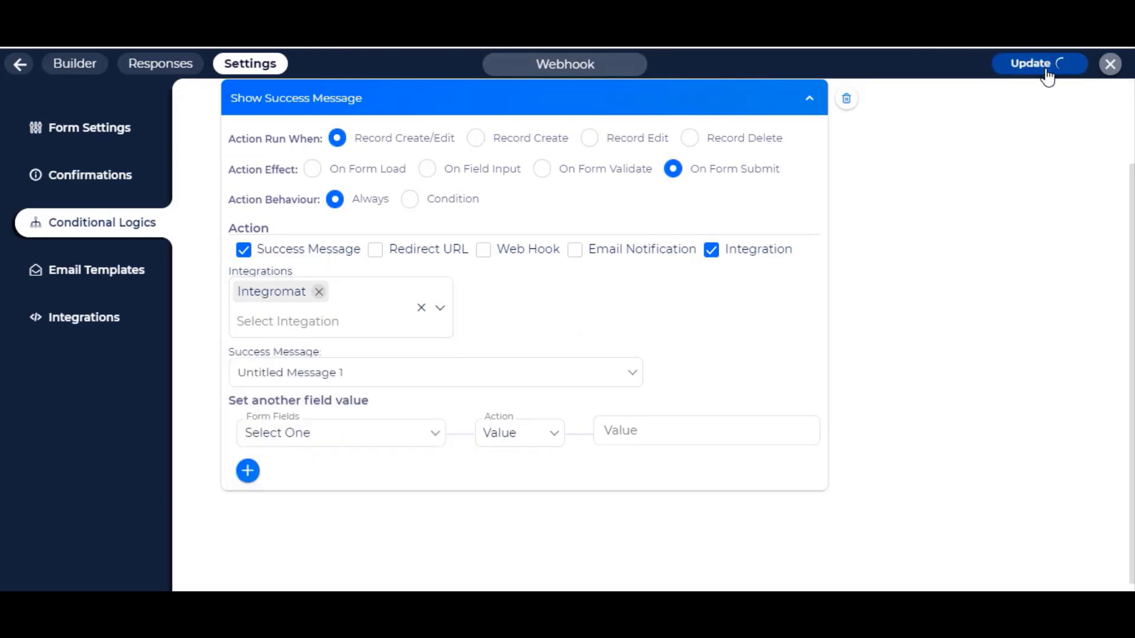
pyautogui.click(1039, 63)
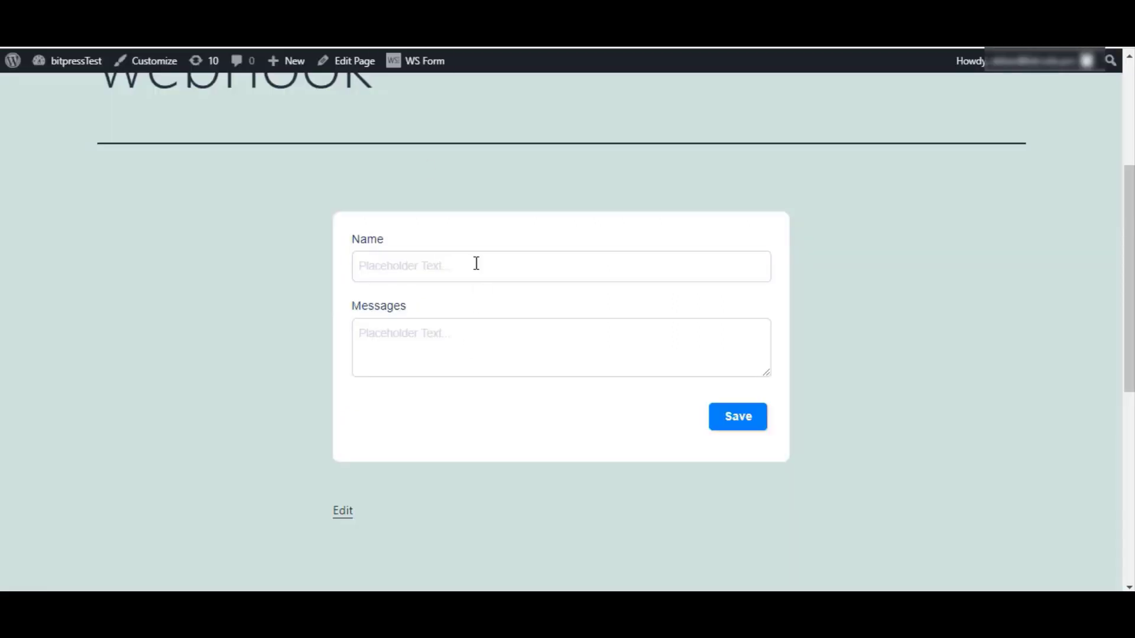
# Step: Submit the Webhook form with name 'bit user' and message 'bit user message', then view responses
pyautogui.click(560, 266)
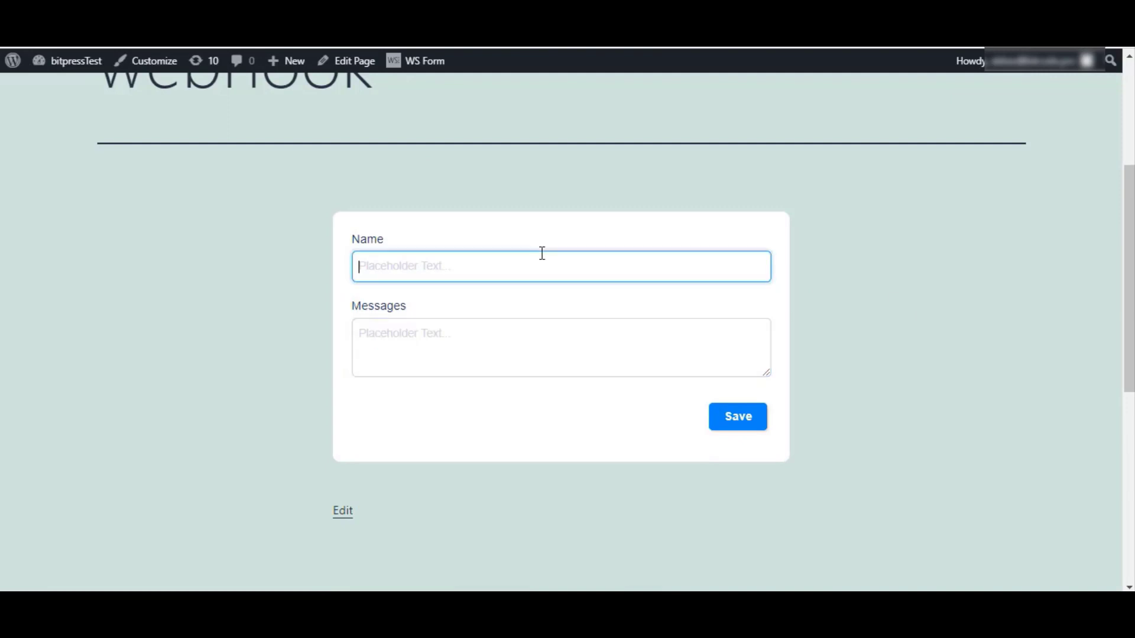
pyautogui.write('bit user')
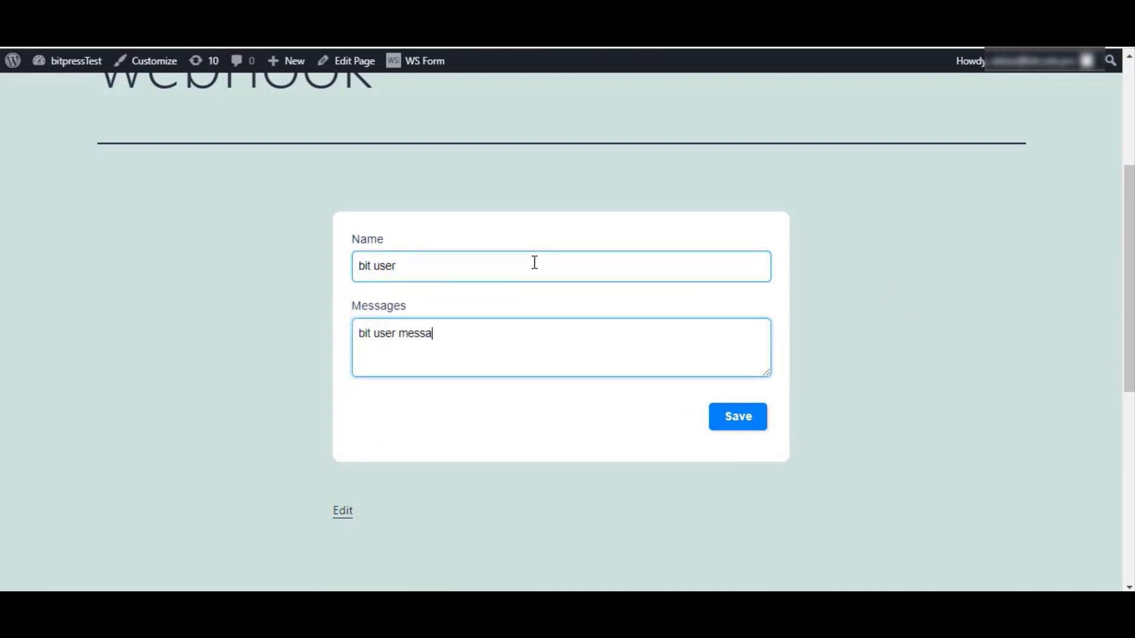
pyautogui.write('ge')
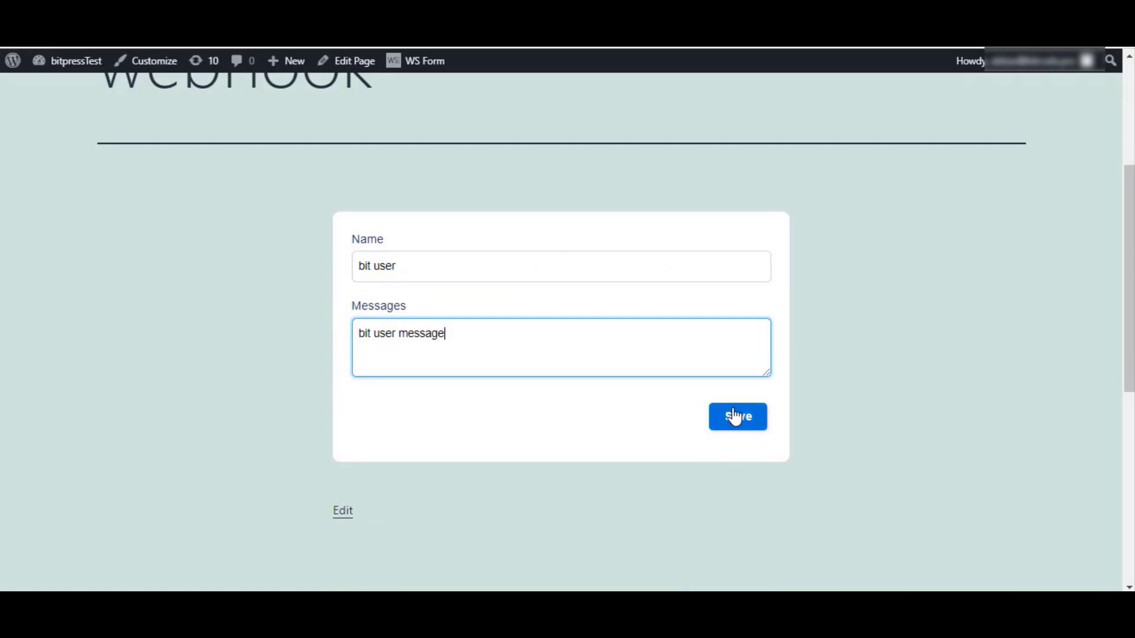
pyautogui.click(737, 416)
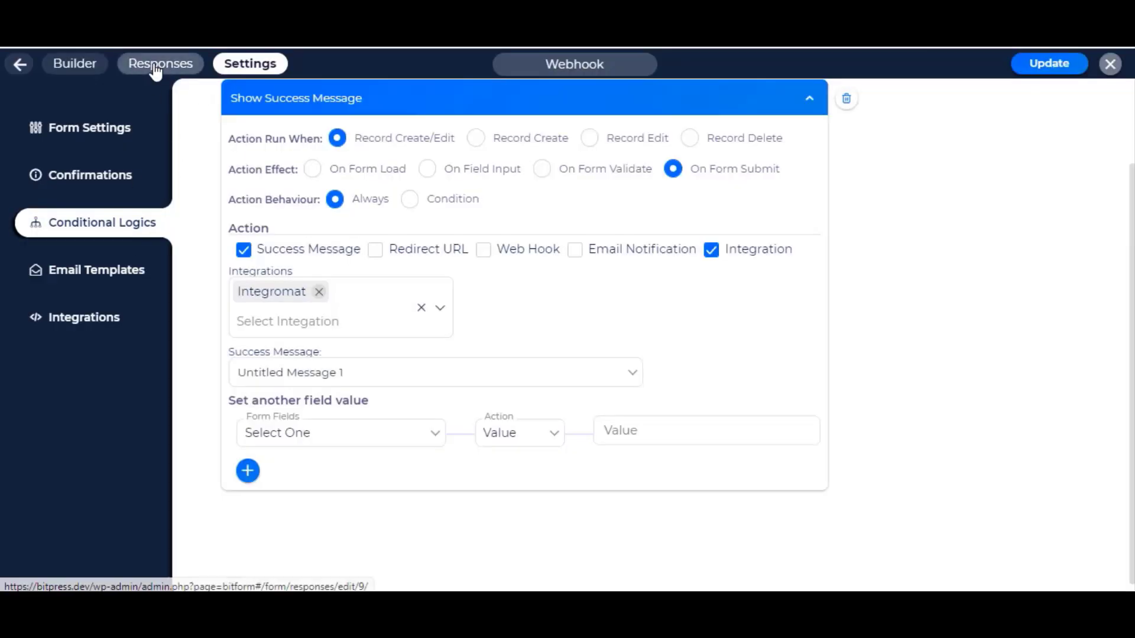
pyautogui.click(160, 64)
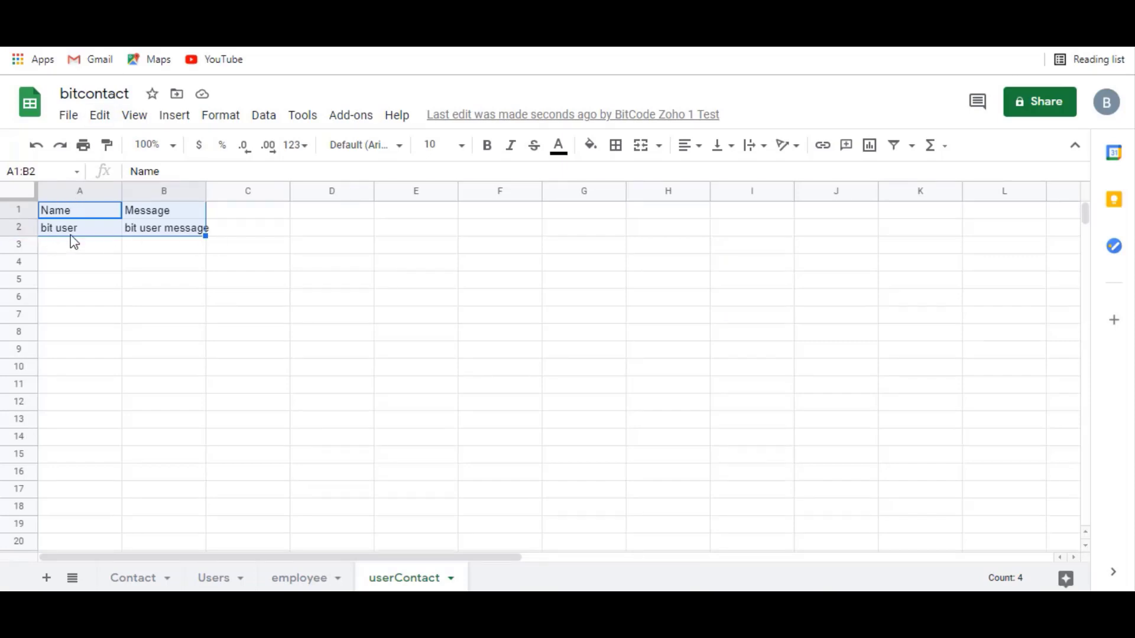
# Step: Check row 2 of the userContact sheet holds the 'bit user' submission
pyautogui.click(247, 279)
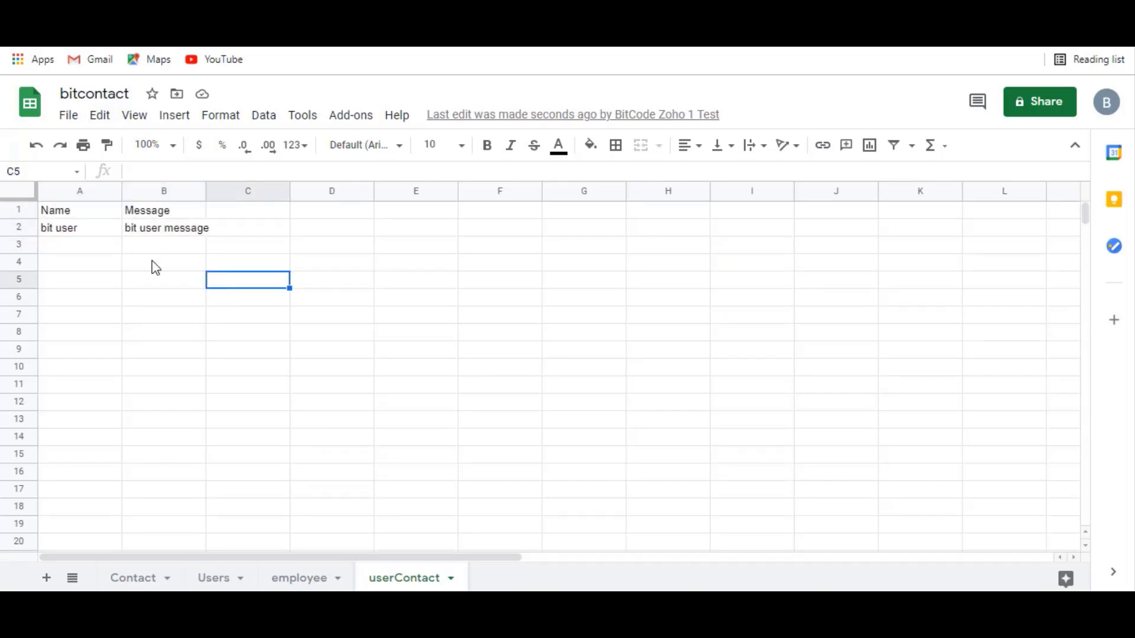